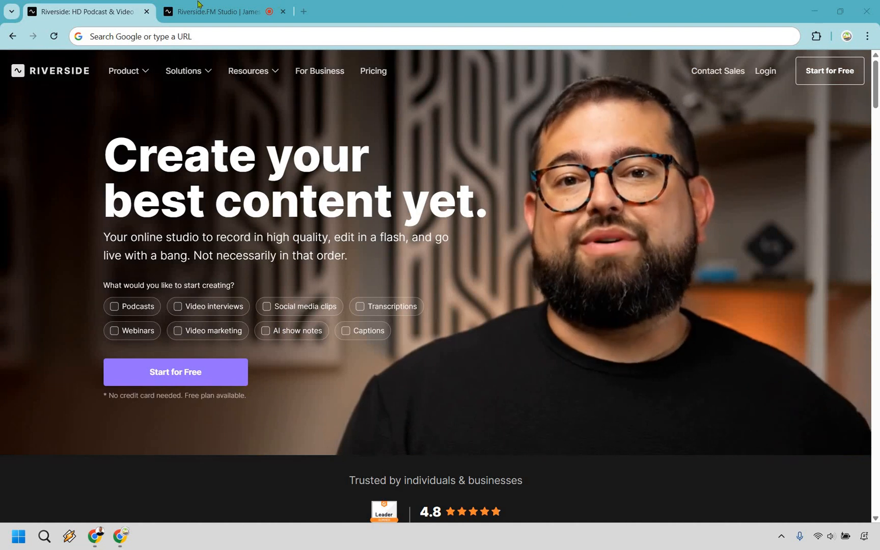
Switch to the Riverside.FM Studio tab showing the cam and mic check
{"action": "left_click", "coordinate": [221, 11]}
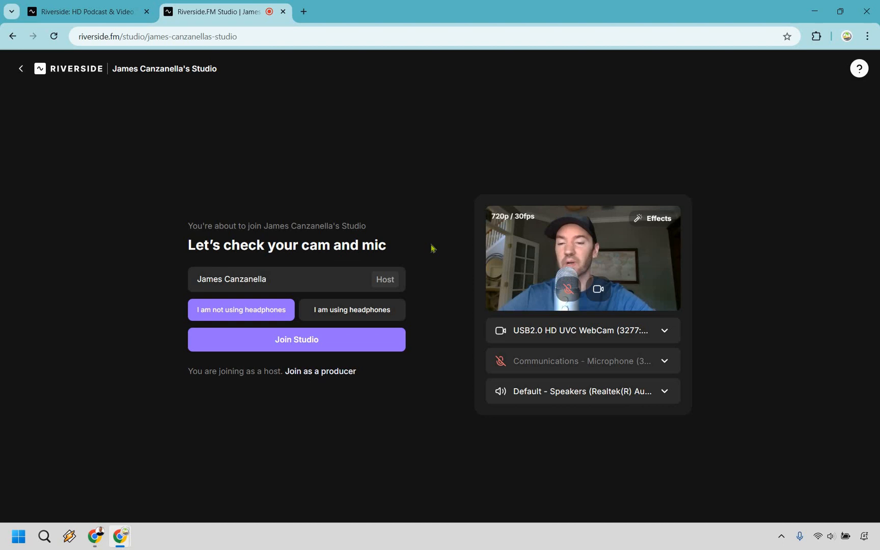
{"action": "mouse_move", "coordinate": [489, 361]}
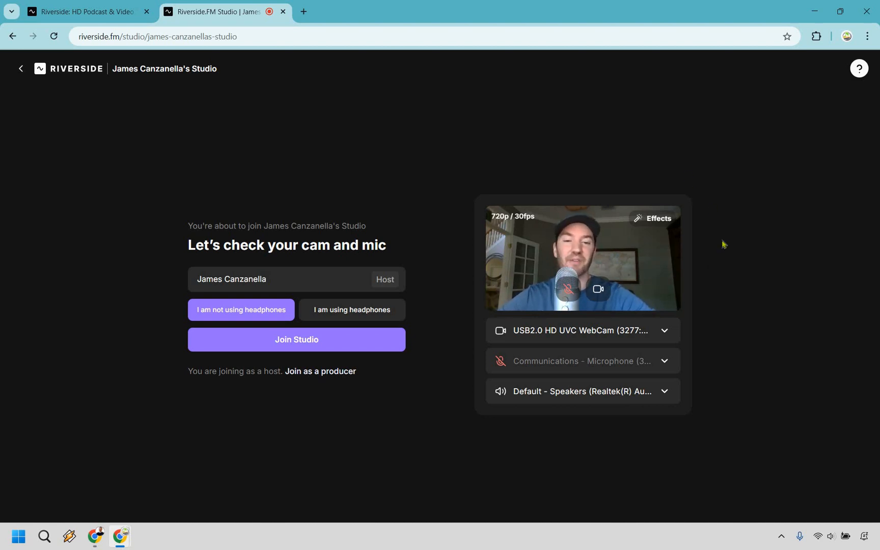
{"action": "mouse_move", "coordinate": [448, 365]}
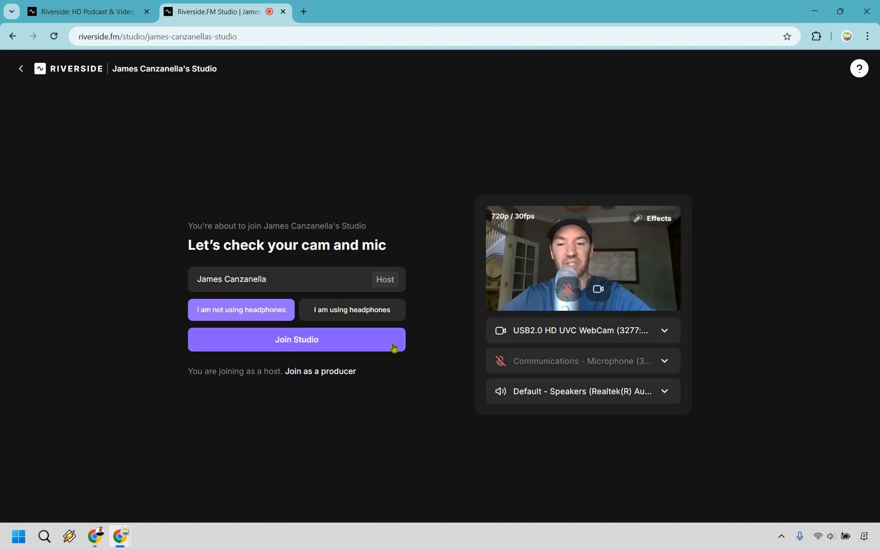
{"action": "mouse_move", "coordinate": [368, 342]}
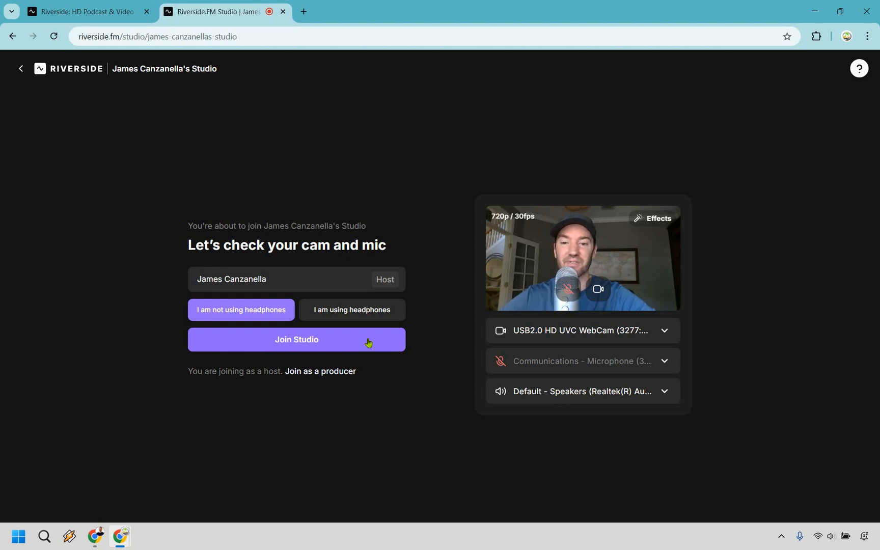
Join the studio as host via Join Studio
{"action": "left_click", "coordinate": [295, 339]}
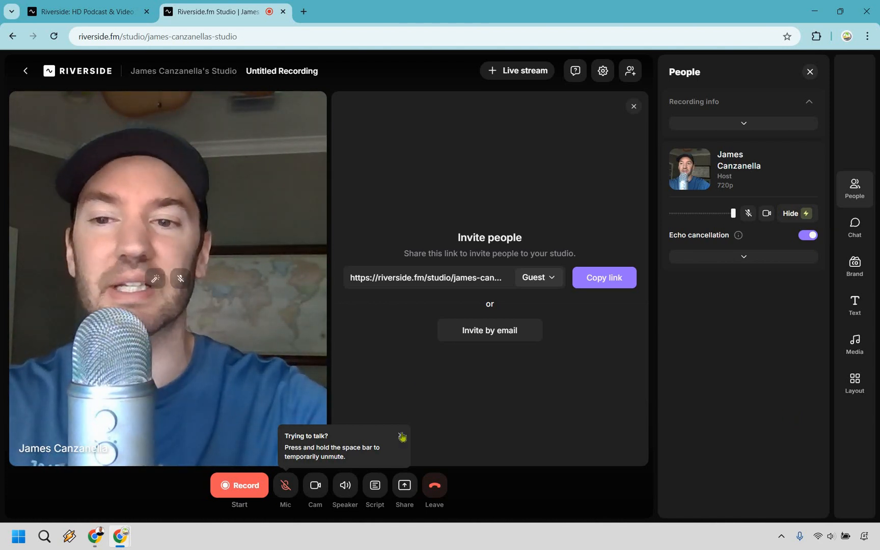
{"action": "mouse_move", "coordinate": [550, 419]}
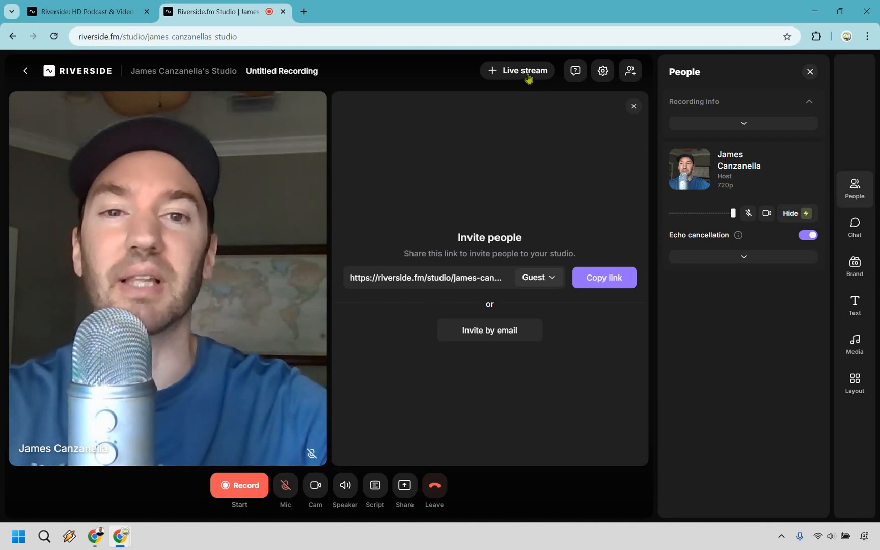
{"action": "left_click", "coordinate": [516, 70]}
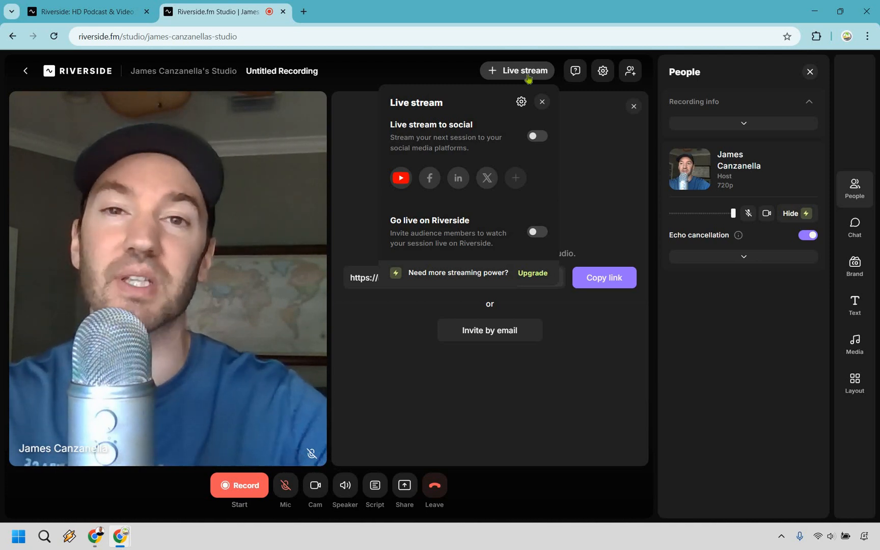
{"action": "mouse_move", "coordinate": [527, 201]}
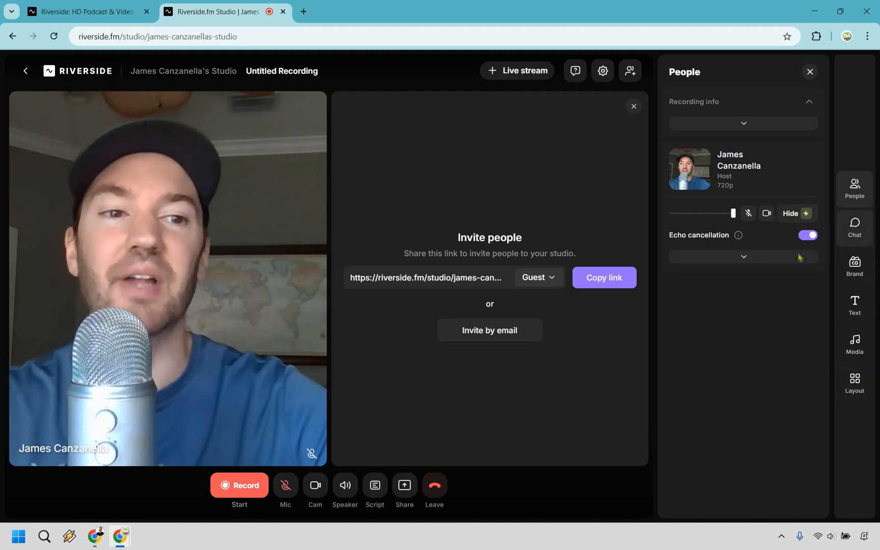
Browse the Chat, Brand and Text panels, then close the side panel
{"action": "left_click", "coordinate": [854, 226]}
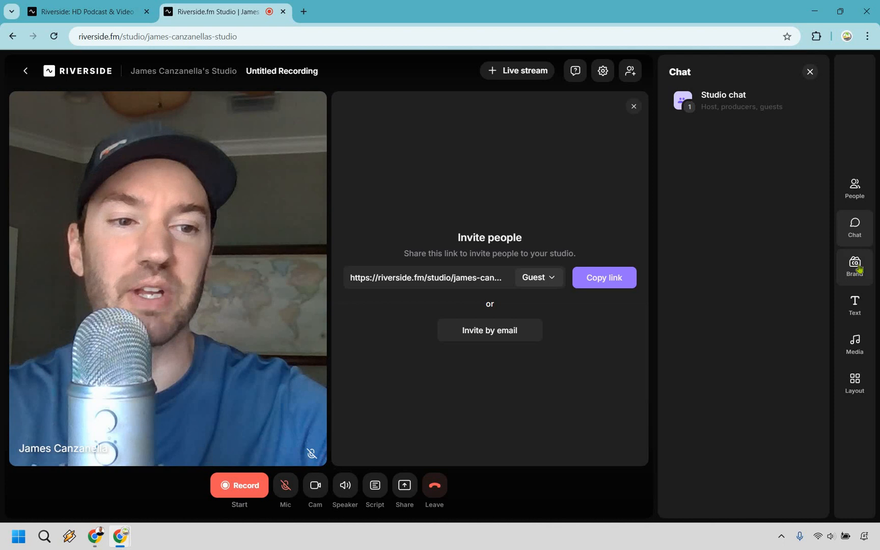
{"action": "left_click", "coordinate": [853, 265]}
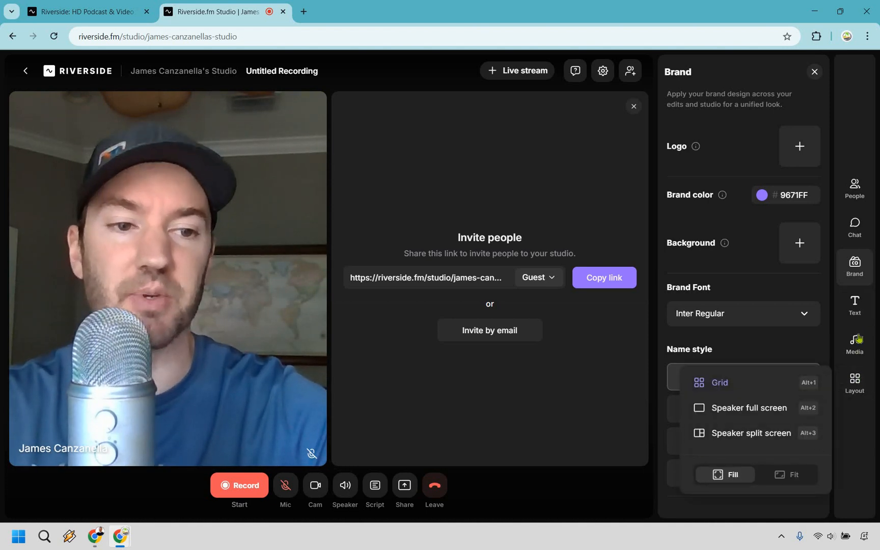
{"action": "left_click", "coordinate": [854, 306]}
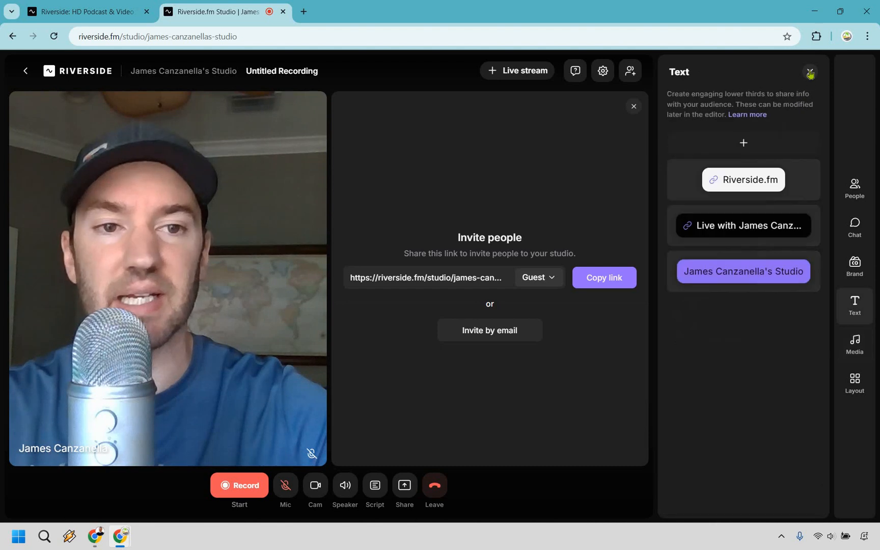
{"action": "left_click", "coordinate": [809, 72]}
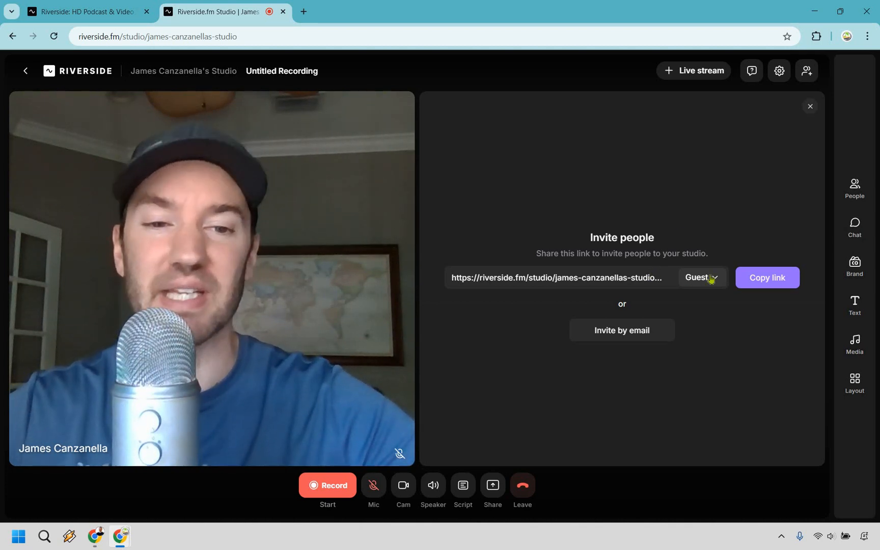
Change the invite link role from Guest to Audience and leave the studio
{"action": "left_click", "coordinate": [699, 277]}
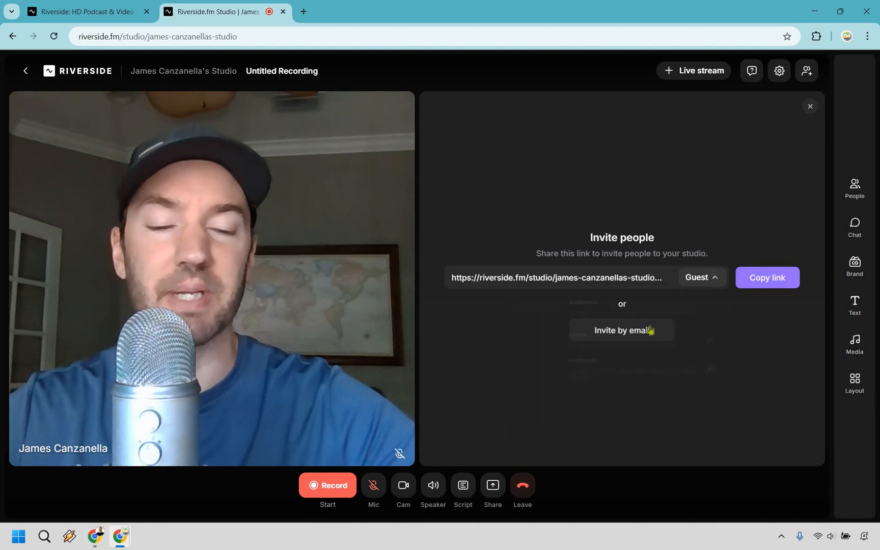
{"action": "left_click", "coordinate": [700, 277]}
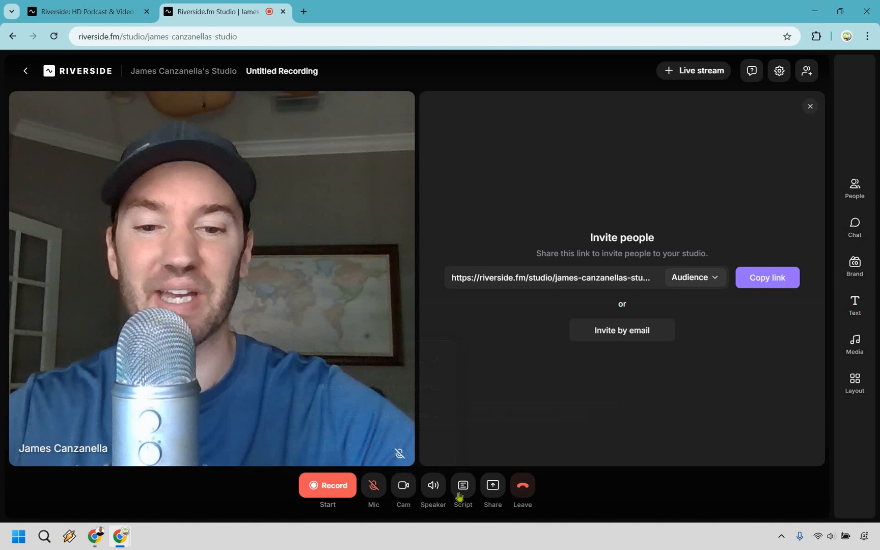
{"action": "left_click", "coordinate": [461, 484]}
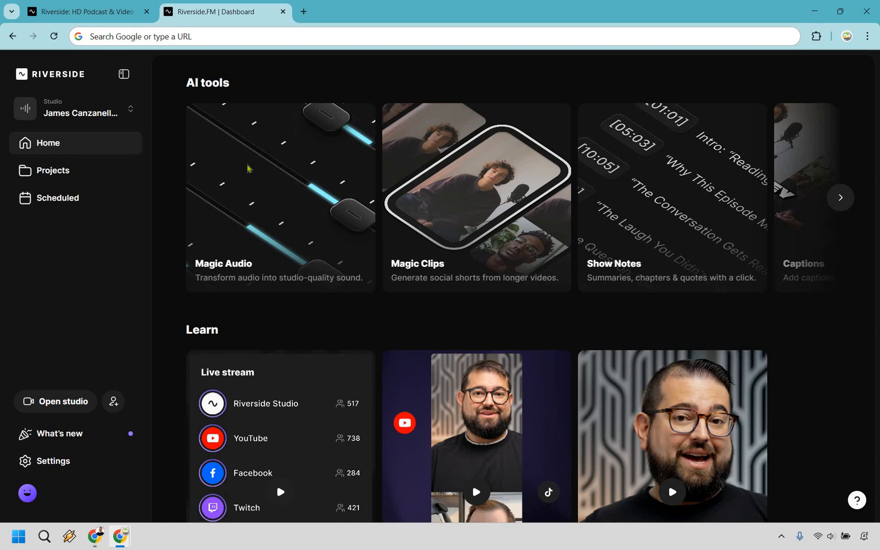
{"action": "left_click", "coordinate": [279, 196]}
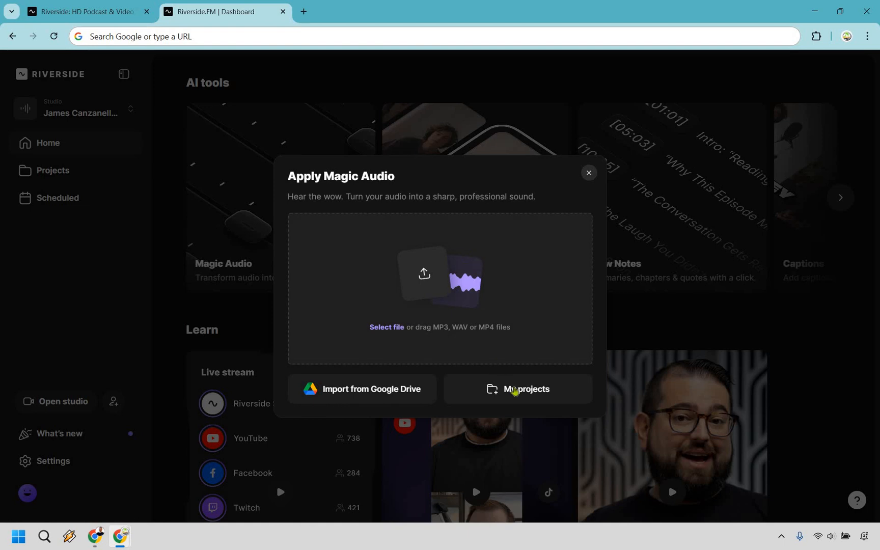
{"action": "mouse_move", "coordinate": [523, 397]}
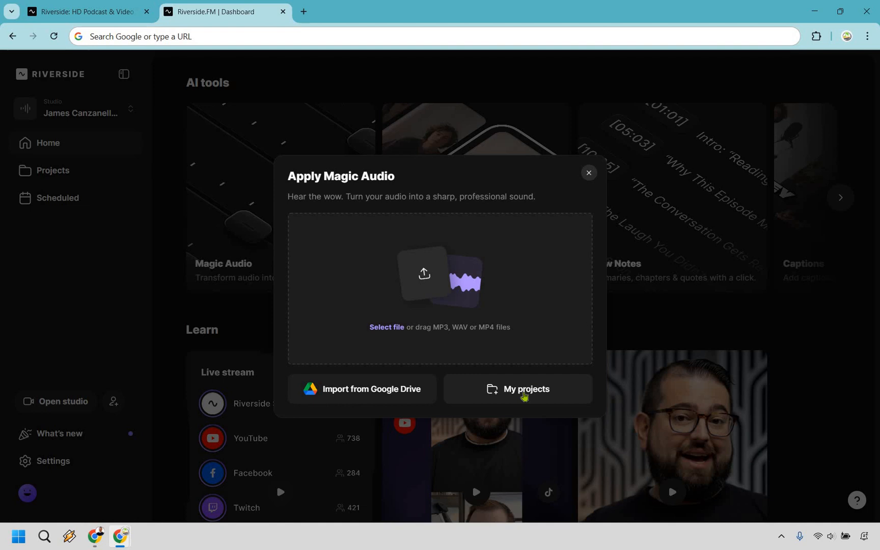
{"action": "mouse_move", "coordinate": [592, 176]}
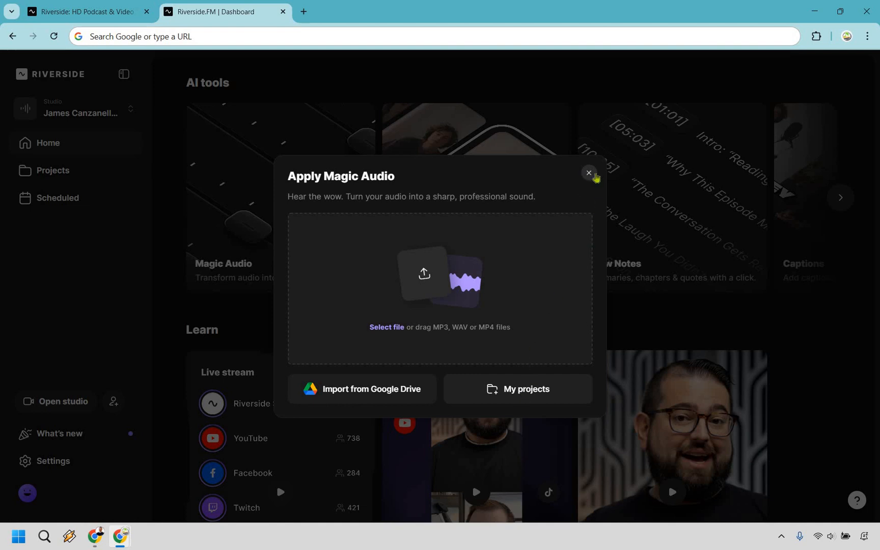
{"action": "left_click", "coordinate": [588, 172]}
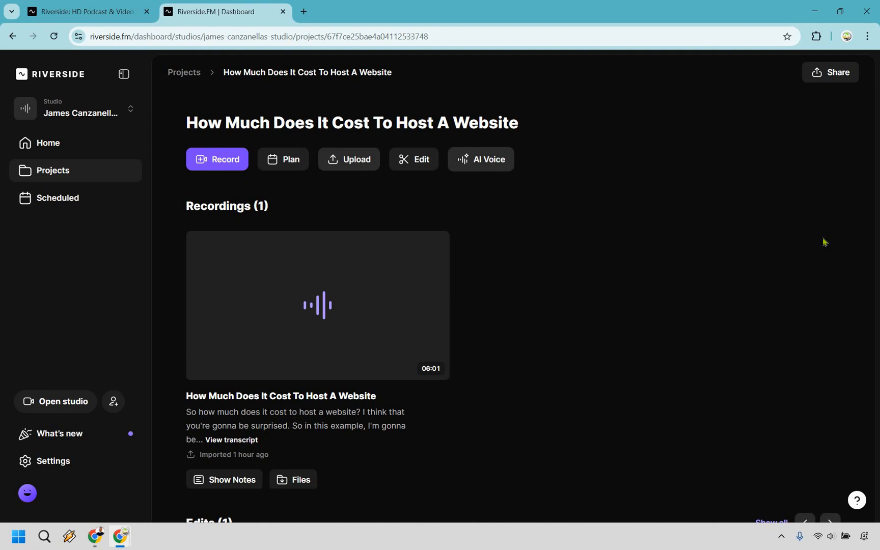
{"action": "mouse_move", "coordinate": [789, 247]}
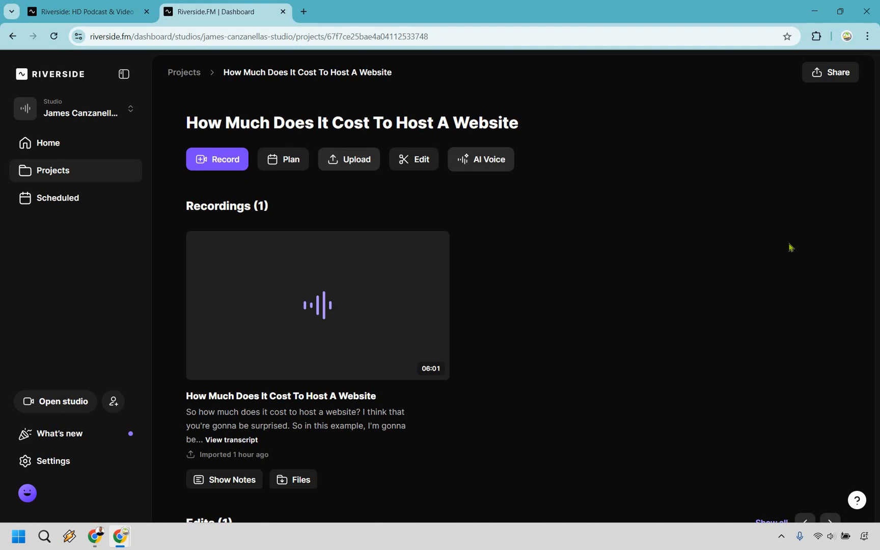
Scroll through the show notes' Takeaways, Sound Bites and Chapters
{"action": "scroll", "scroll_direction": "down", "scroll_amount": 3}
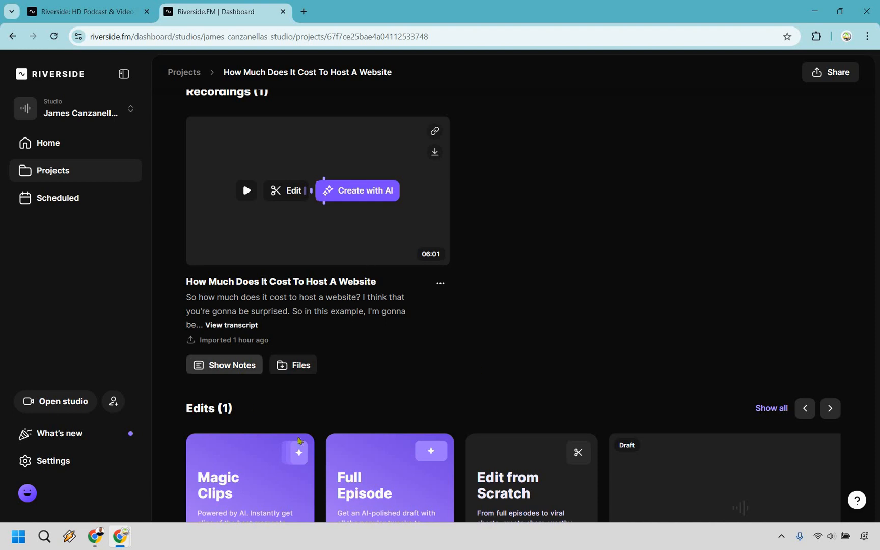
{"action": "scroll", "scroll_direction": "down", "scroll_amount": 3}
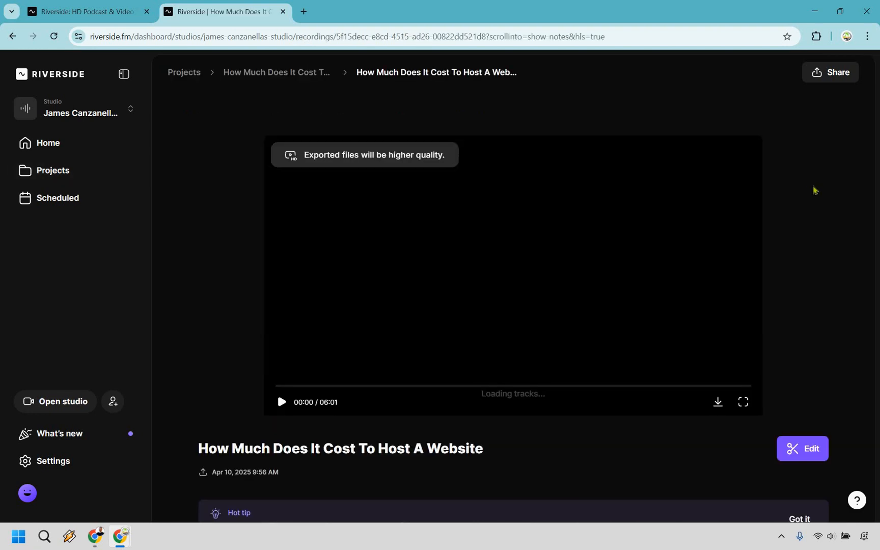
{"action": "scroll", "scroll_direction": "down", "scroll_amount": 3}
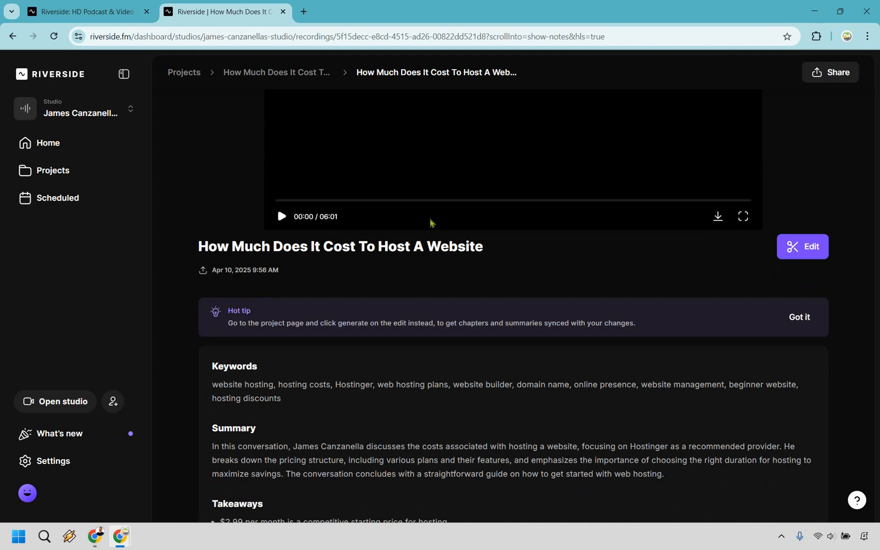
{"action": "scroll", "scroll_direction": "down", "scroll_amount": 3}
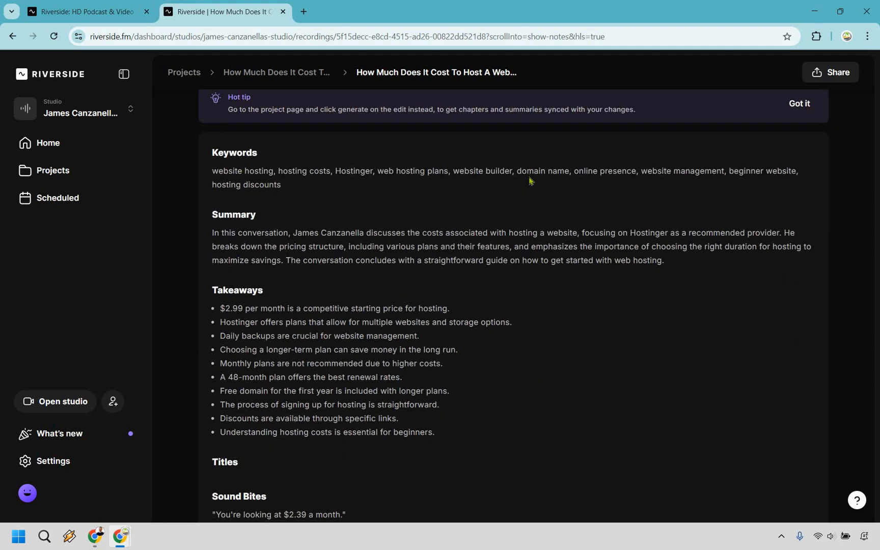
{"action": "scroll", "scroll_direction": "down", "scroll_amount": 3}
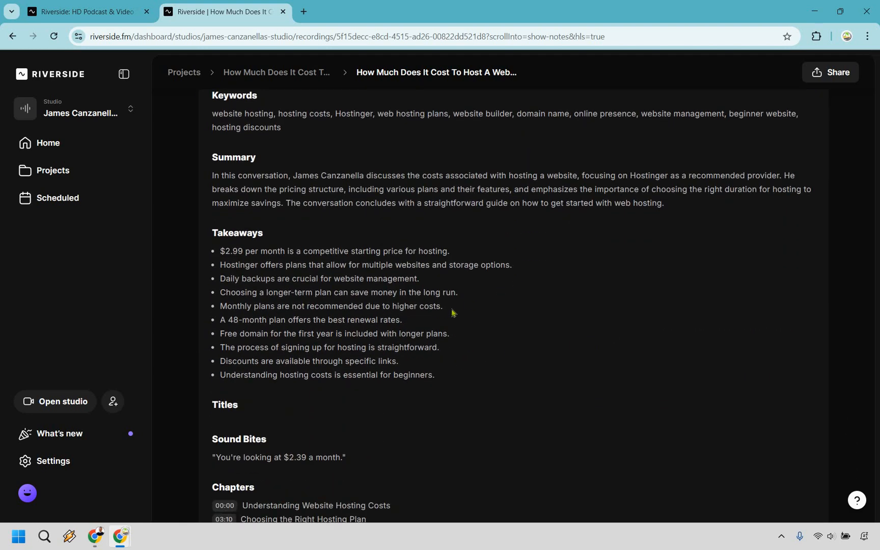
{"action": "scroll", "scroll_direction": "down", "scroll_amount": 3}
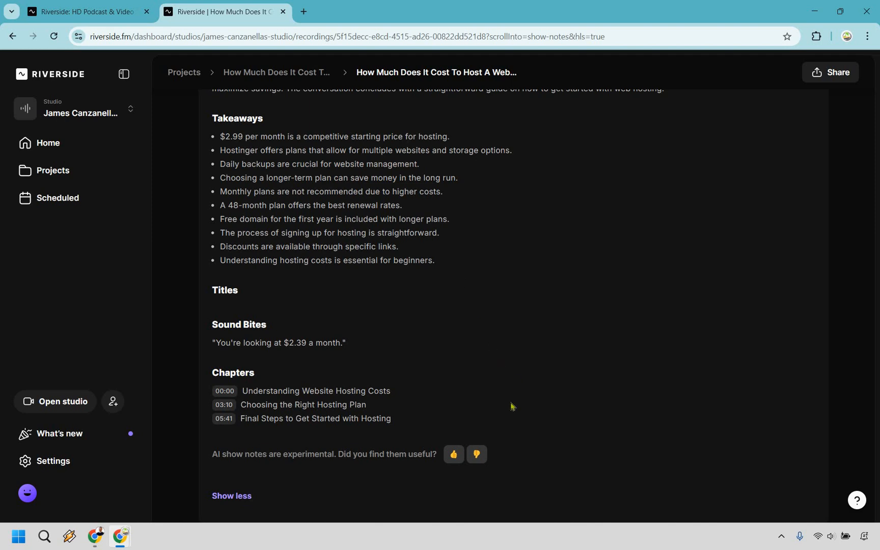
{"action": "scroll", "scroll_direction": "down", "scroll_amount": 3}
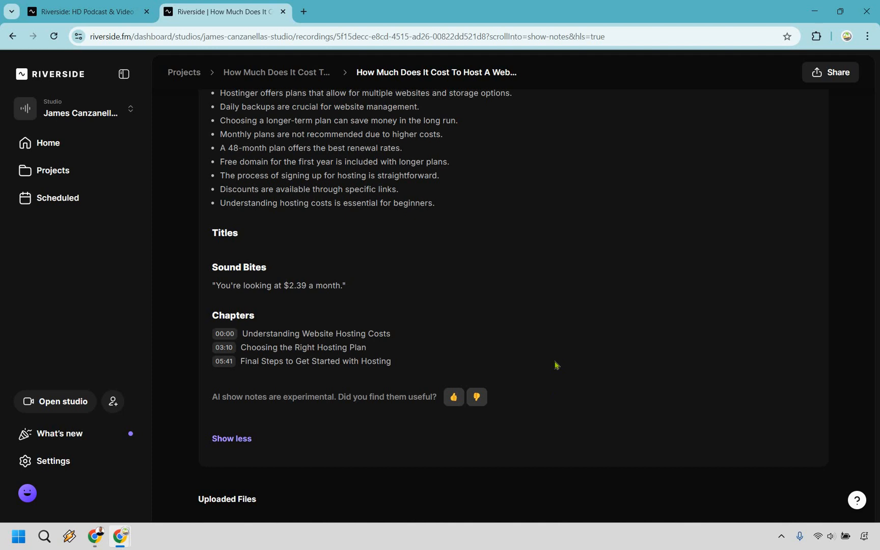
Scroll back to the top of the hosting recording page
{"action": "scroll", "scroll_direction": "up", "scroll_amount": 3}
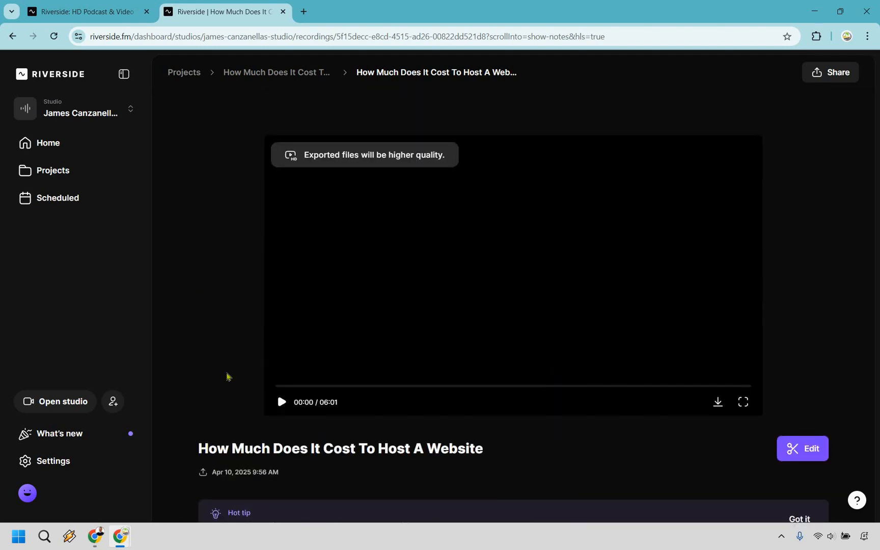
{"action": "mouse_move", "coordinate": [342, 188]}
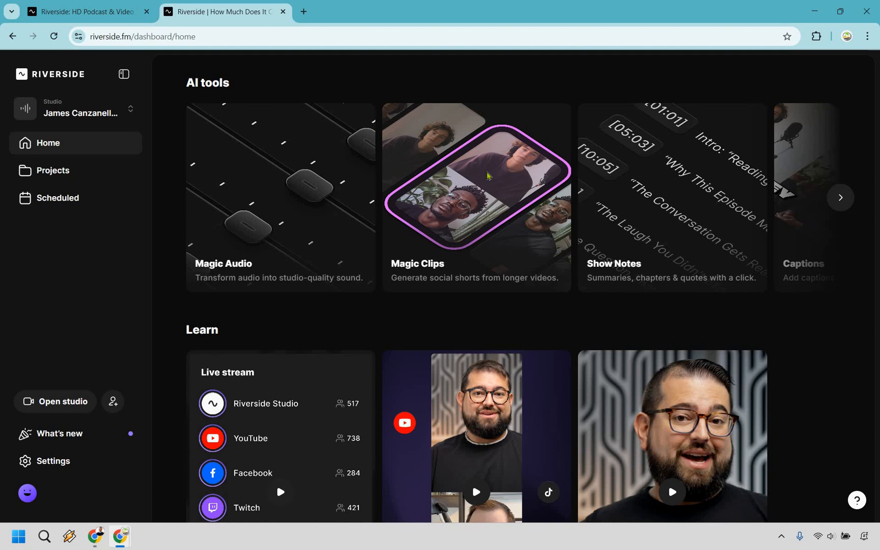
Open the Magic Clips card under AI tools
{"action": "left_click", "coordinate": [476, 196]}
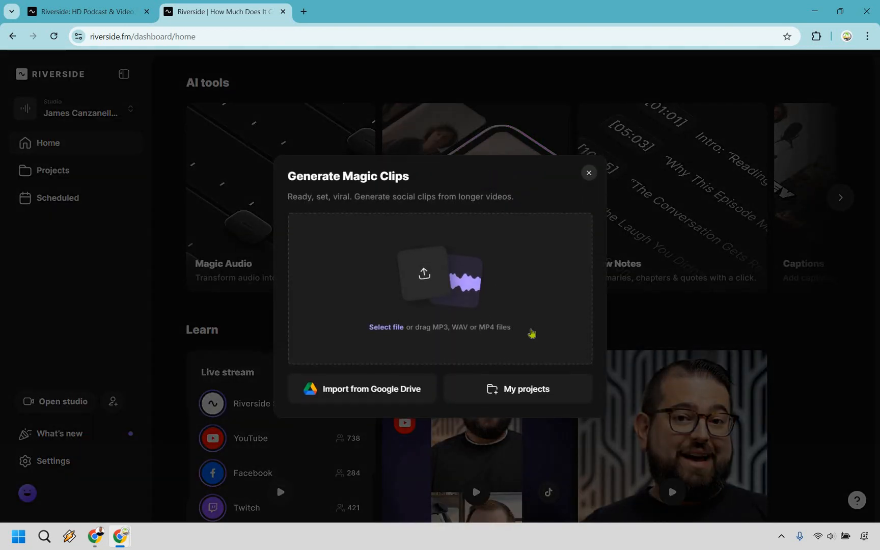
{"action": "mouse_move", "coordinate": [522, 343]}
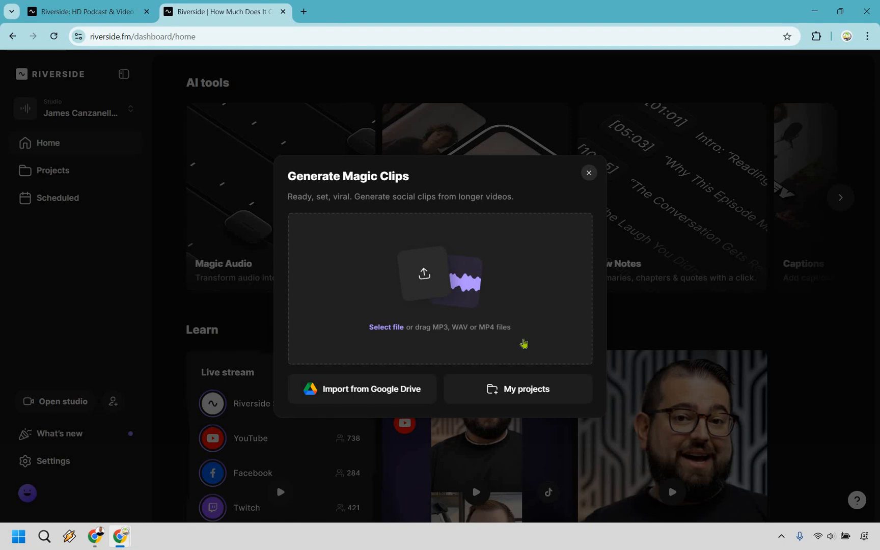
{"action": "mouse_move", "coordinate": [560, 174]}
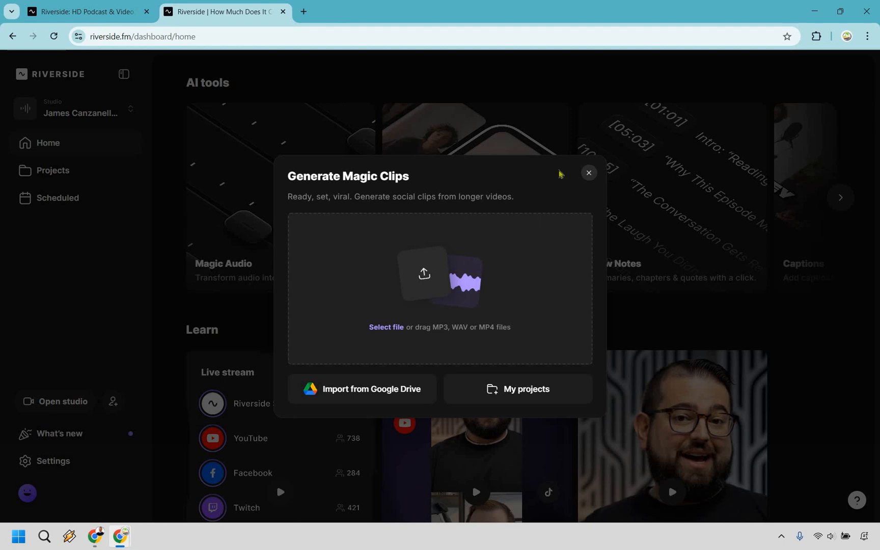
Open The Truth About Solo Ads project and scroll to its Edits
{"action": "left_click", "coordinate": [587, 172]}
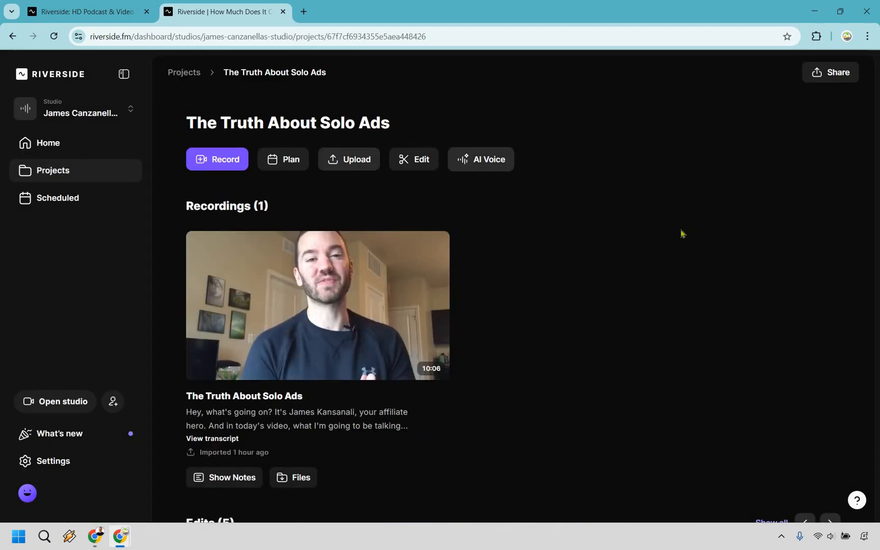
{"action": "mouse_move", "coordinate": [317, 314]}
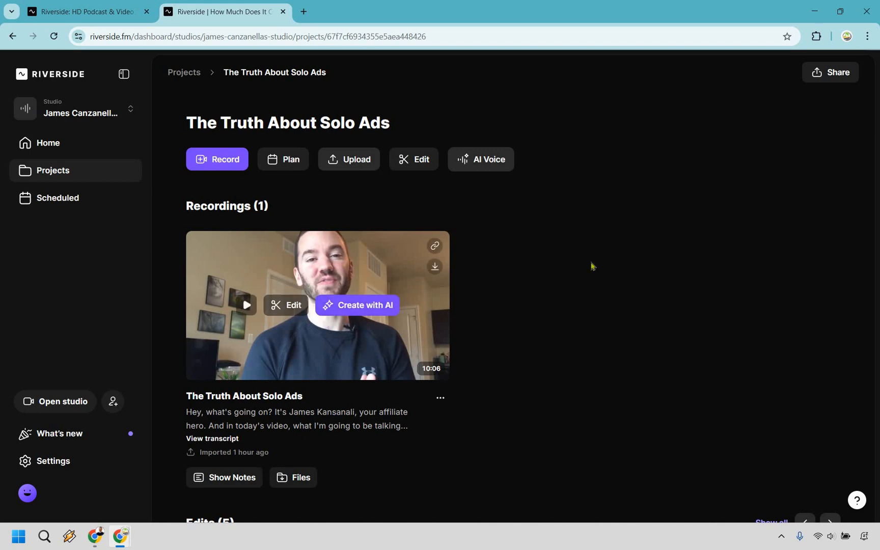
{"action": "scroll", "scroll_direction": "down", "scroll_amount": 3}
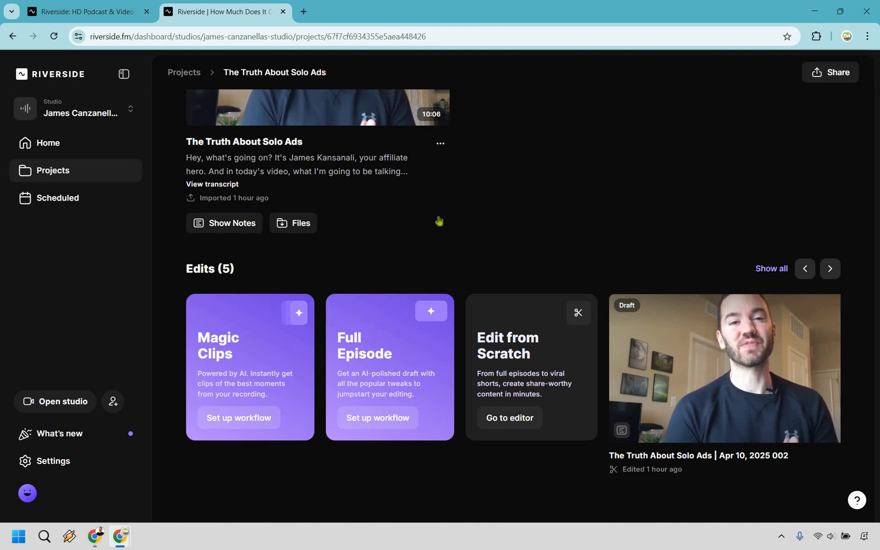
{"action": "mouse_move", "coordinate": [312, 319]}
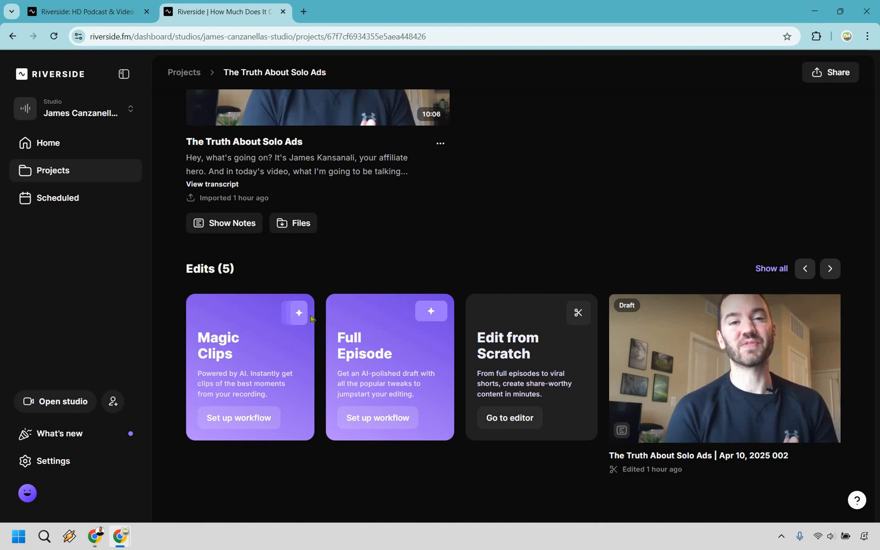
{"action": "mouse_move", "coordinate": [237, 418]}
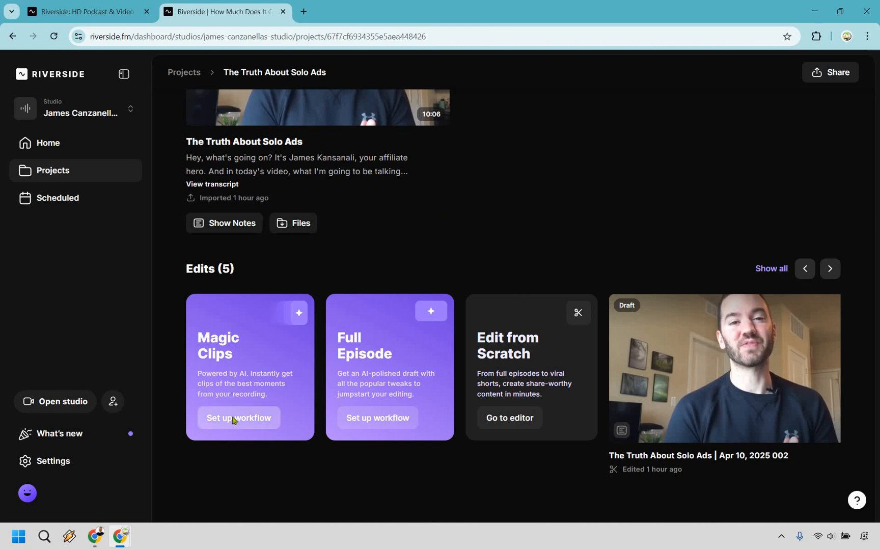
Save the Magic Clips workflow with 16:9 ratio and Brand turned off
{"action": "left_click", "coordinate": [239, 417]}
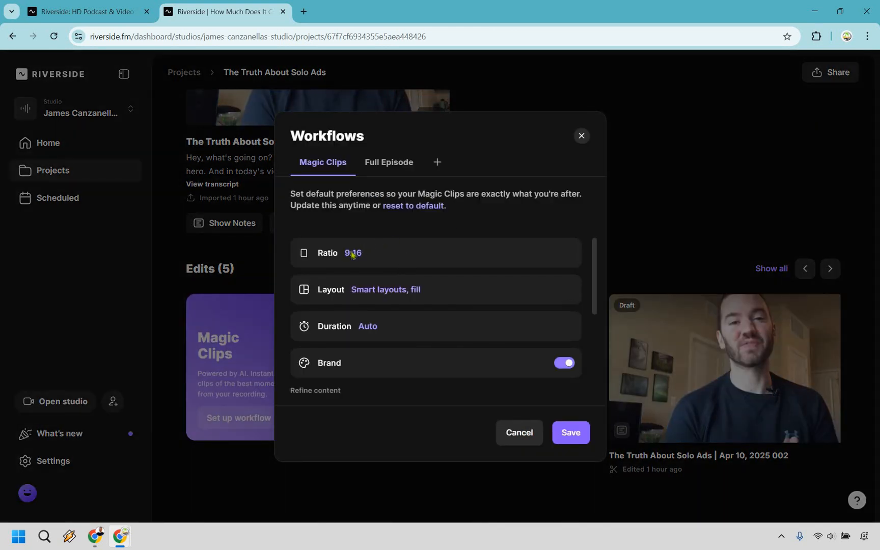
{"action": "left_click", "coordinate": [352, 252]}
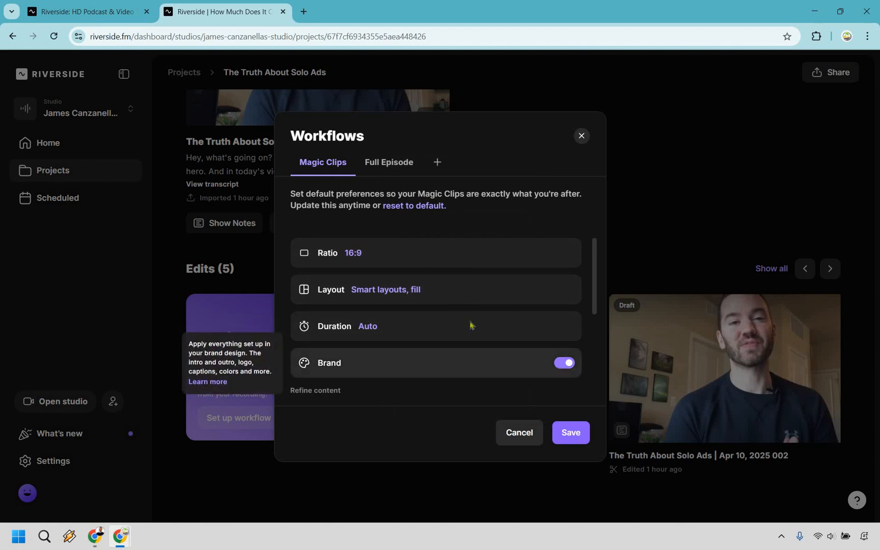
{"action": "left_click", "coordinate": [565, 362]}
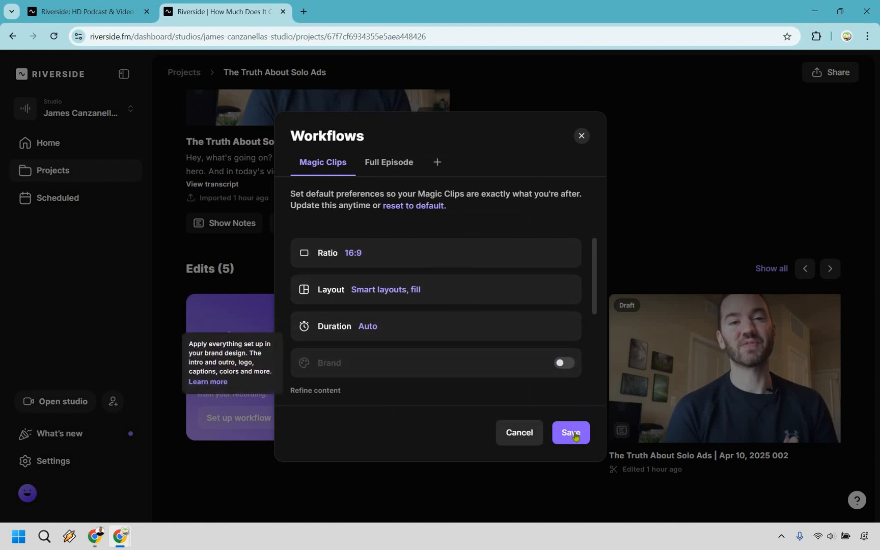
{"action": "left_click", "coordinate": [570, 432]}
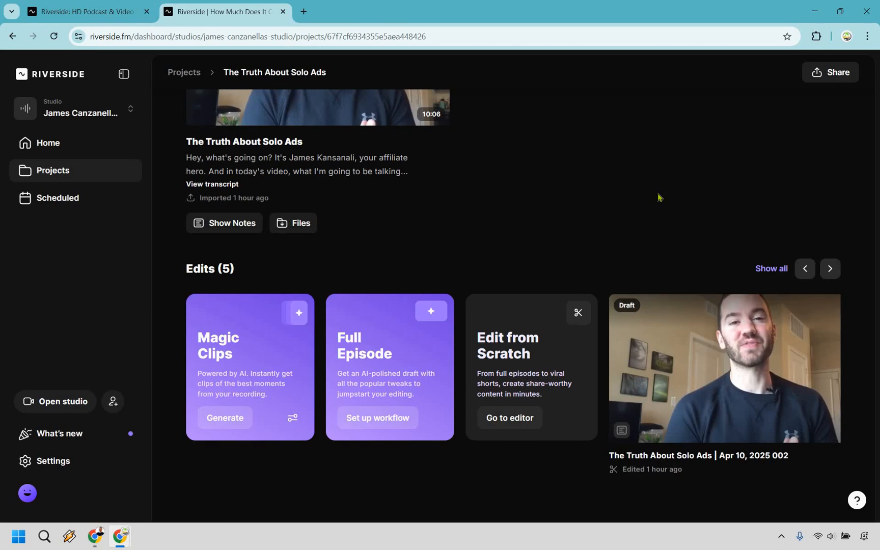
Generate under-30-second Magic Clips focused on the speaker
{"action": "left_click", "coordinate": [225, 418]}
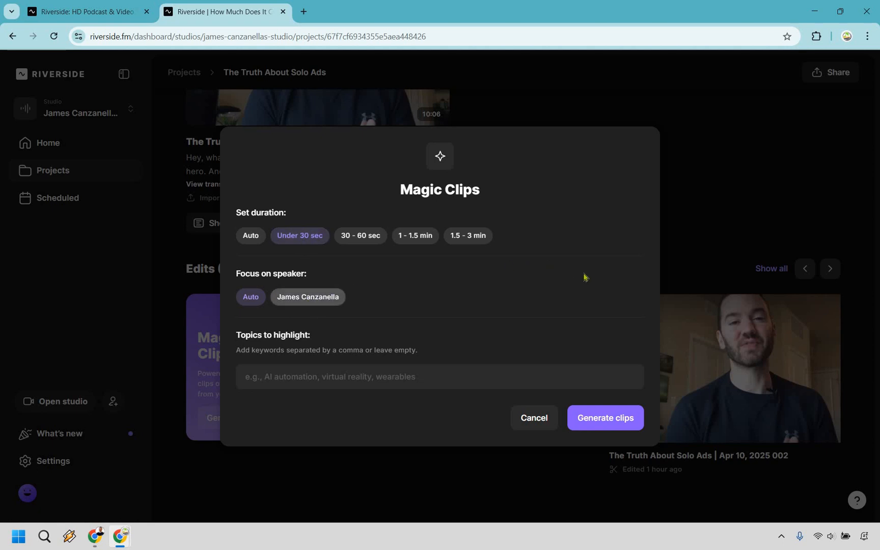
{"action": "left_click", "coordinate": [307, 296]}
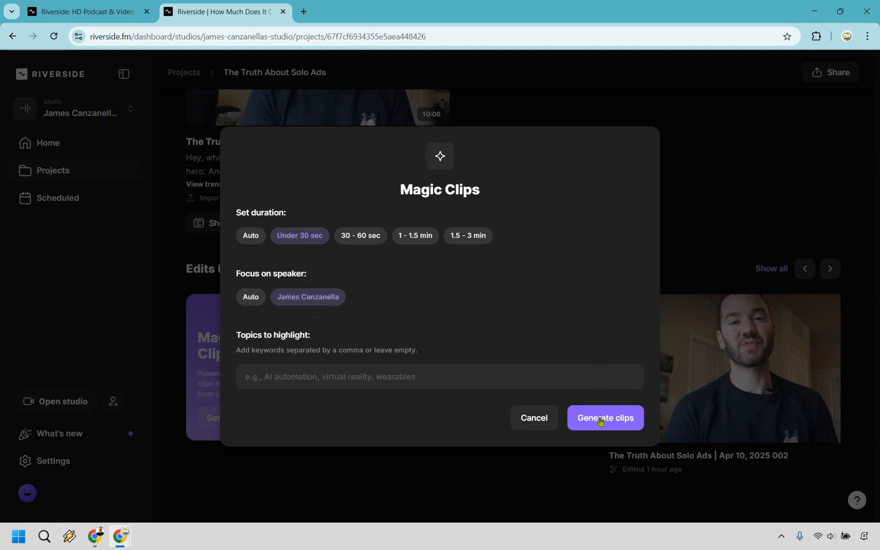
{"action": "left_click", "coordinate": [604, 417]}
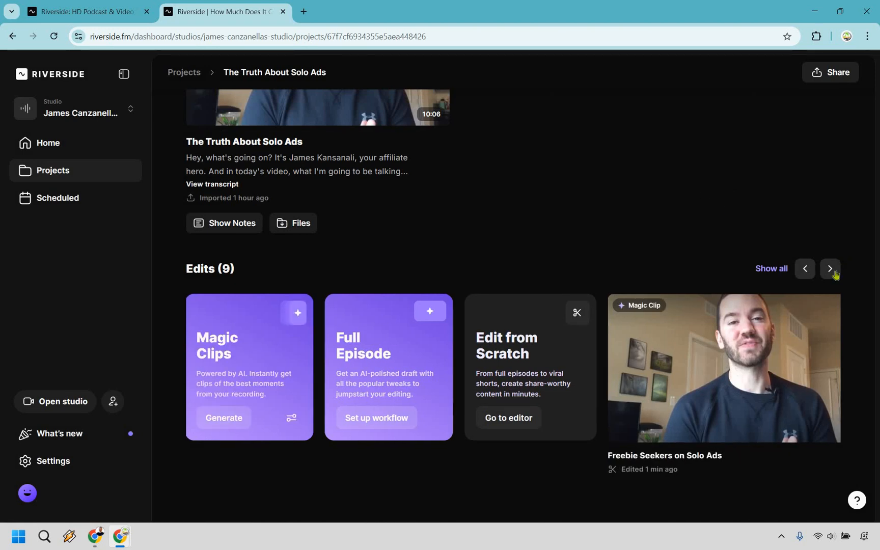
Page through the Edits carousel and open the 'Freebie Seekers on Solo Ads' clip
{"action": "left_click", "coordinate": [829, 272]}
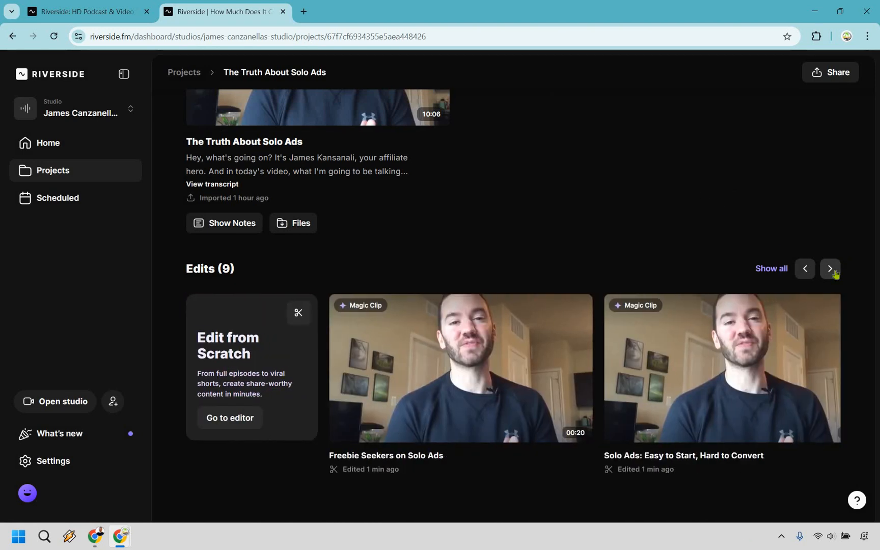
{"action": "left_click", "coordinate": [830, 268]}
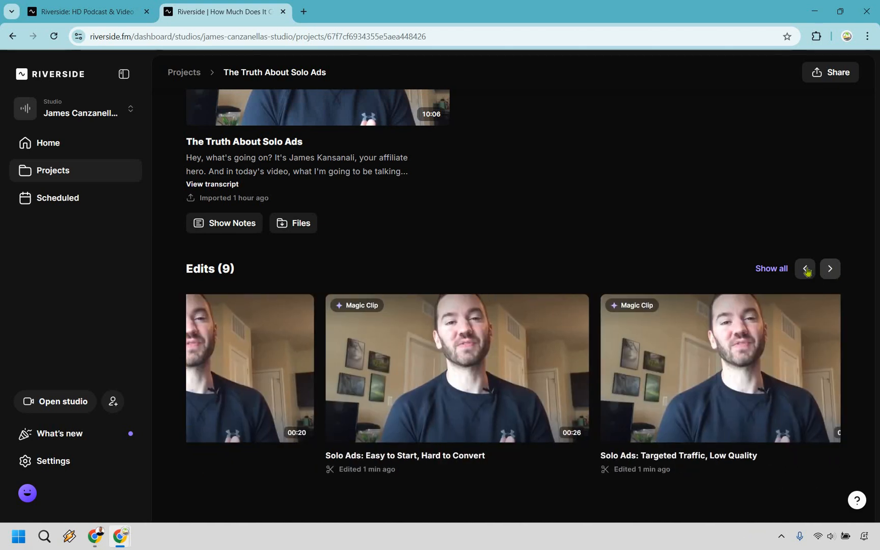
{"action": "left_click", "coordinate": [804, 269]}
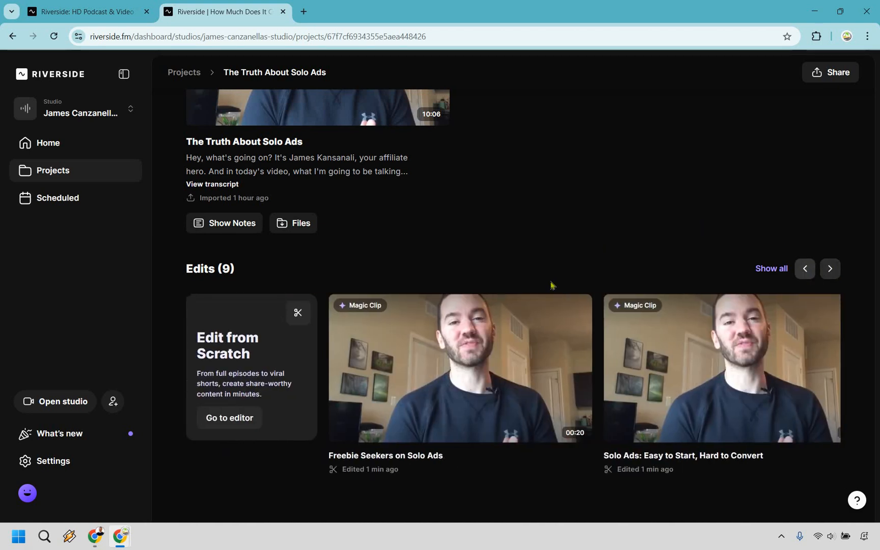
{"action": "mouse_move", "coordinate": [458, 376]}
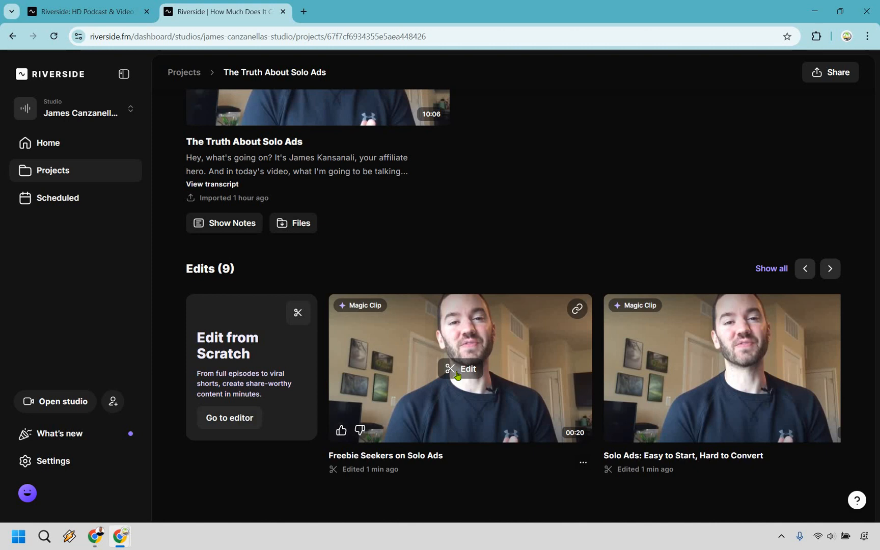
{"action": "left_click", "coordinate": [460, 368]}
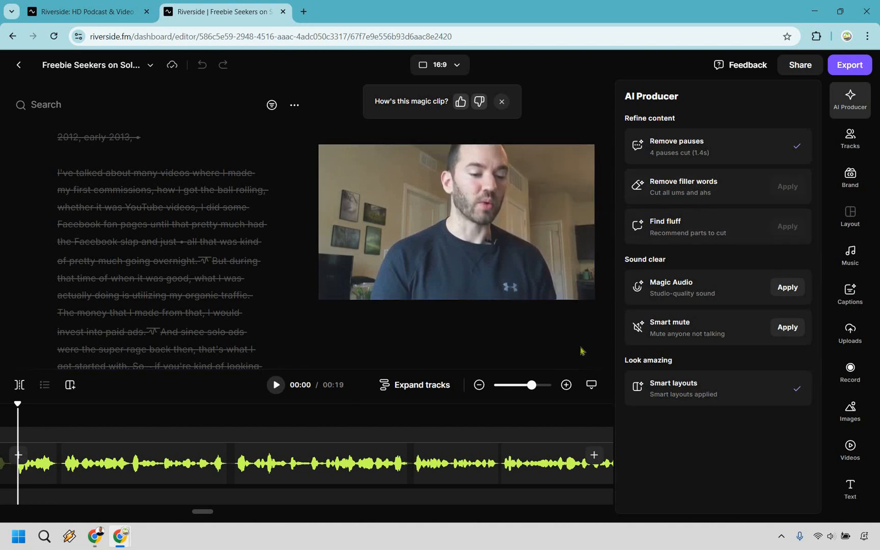
{"action": "mouse_move", "coordinate": [540, 434]}
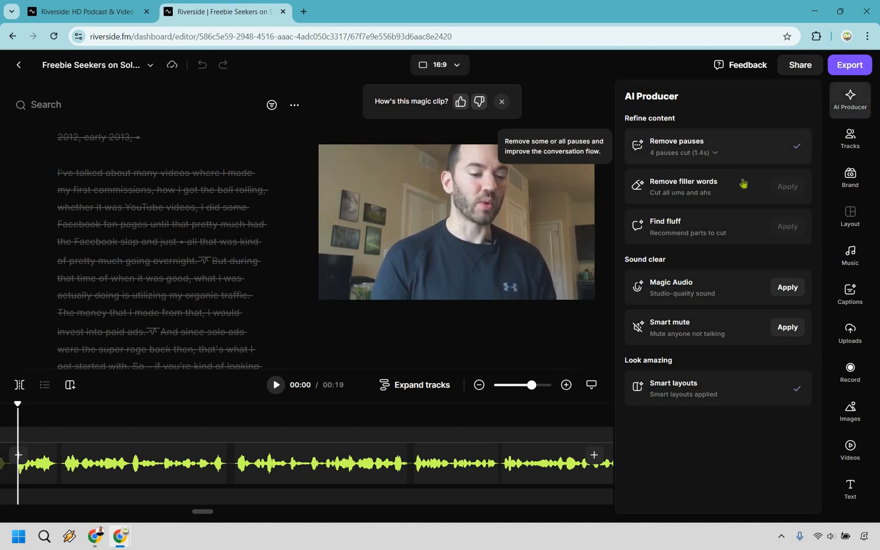
{"action": "mouse_move", "coordinate": [741, 183]}
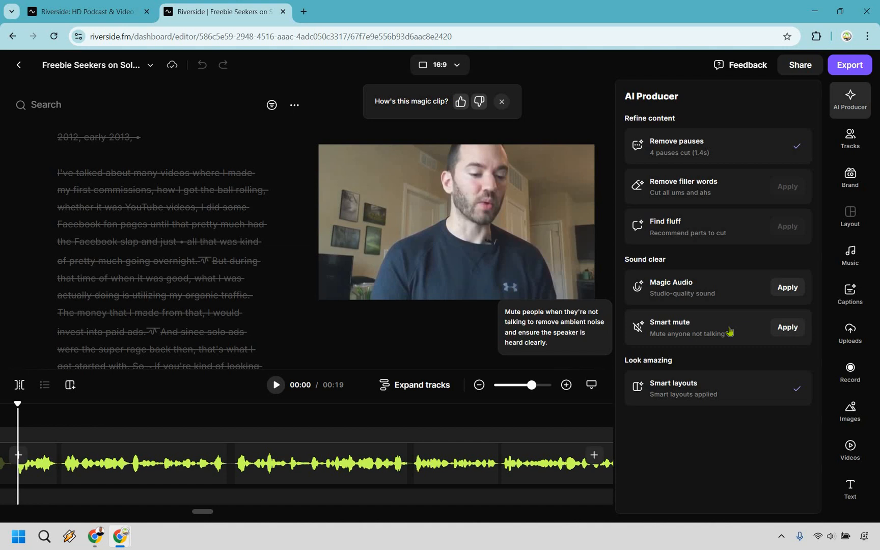
{"action": "mouse_move", "coordinate": [708, 446]}
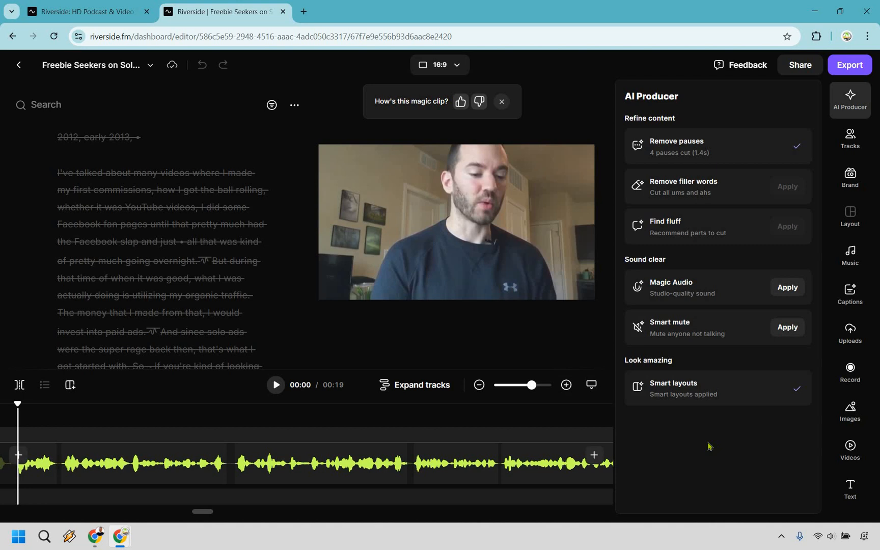
{"action": "mouse_move", "coordinate": [712, 443]}
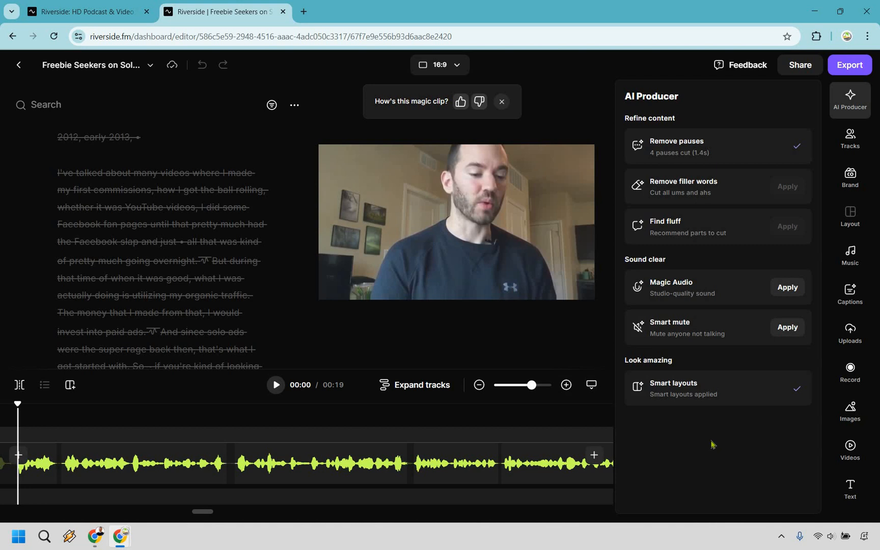
{"action": "mouse_move", "coordinate": [749, 477]}
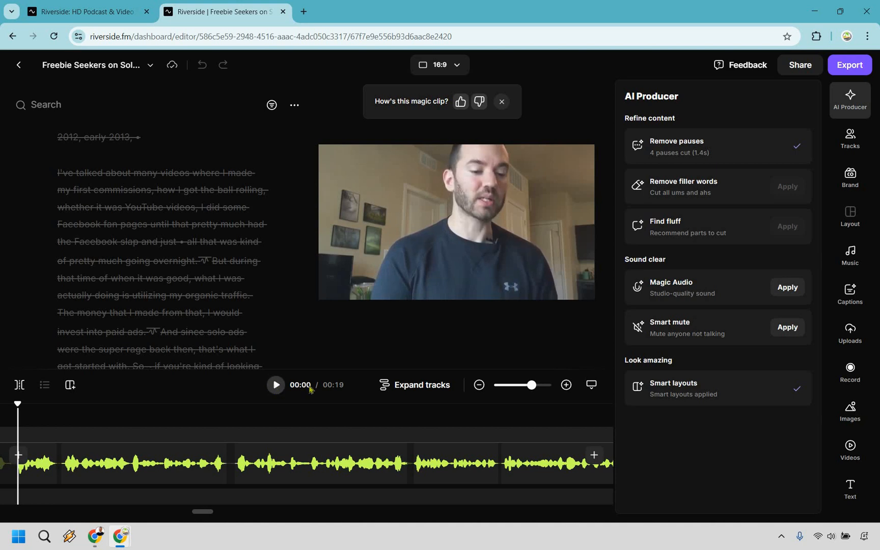
Play the Magic Clip, add animated captions, then return to the dashboard home
{"action": "left_click", "coordinate": [274, 385]}
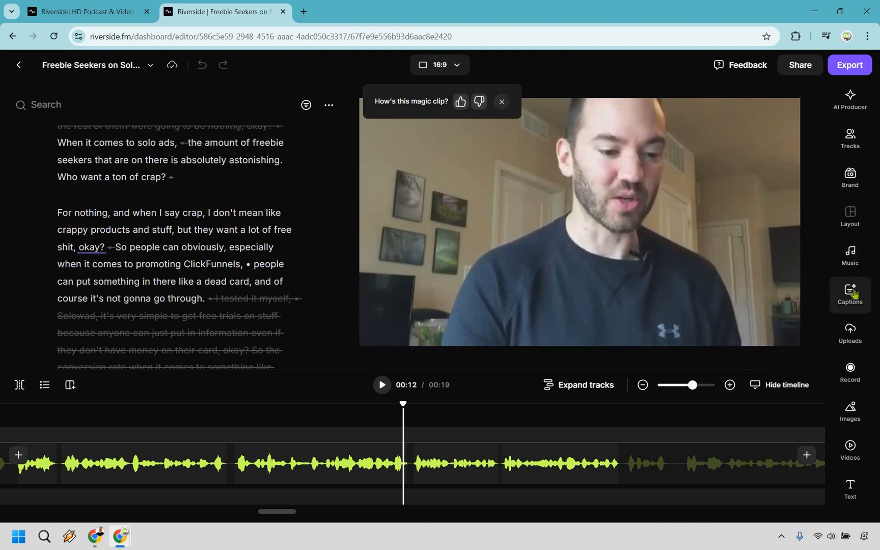
{"action": "left_click", "coordinate": [849, 294]}
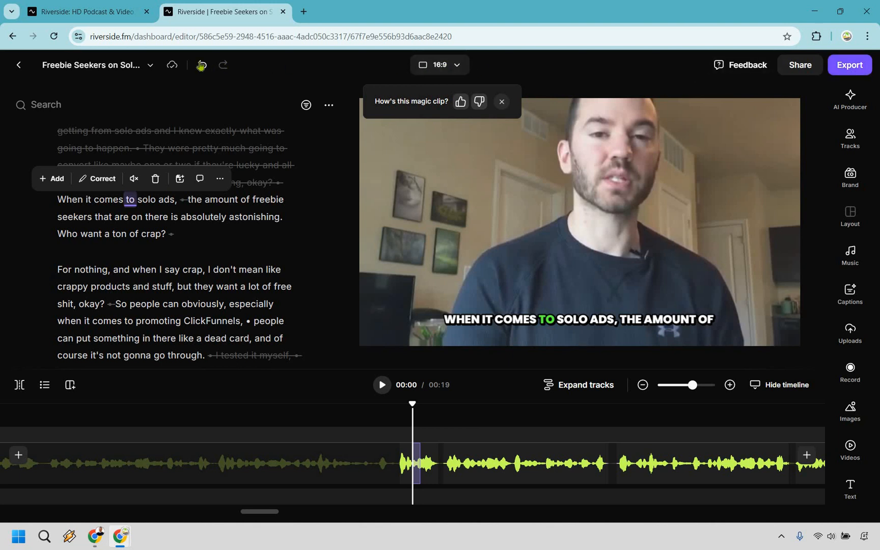
{"action": "mouse_move", "coordinate": [201, 64]}
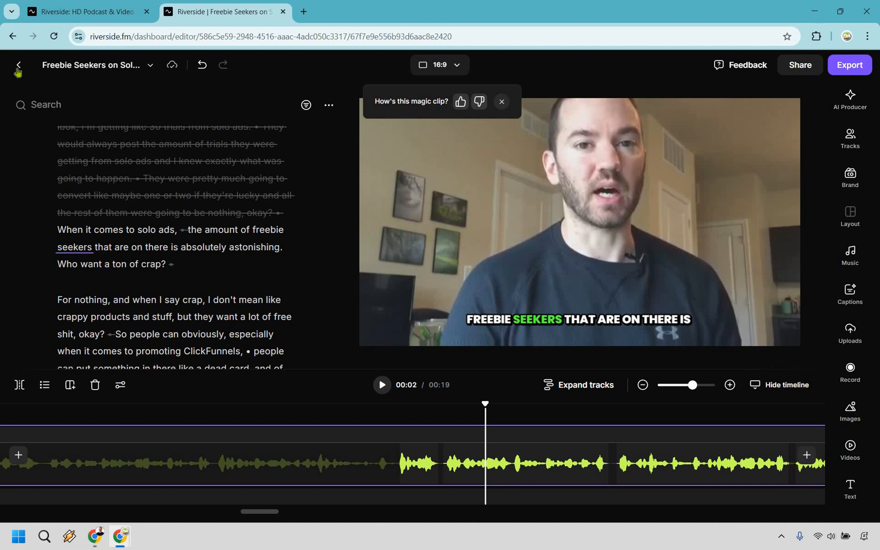
{"action": "left_click", "coordinate": [19, 65]}
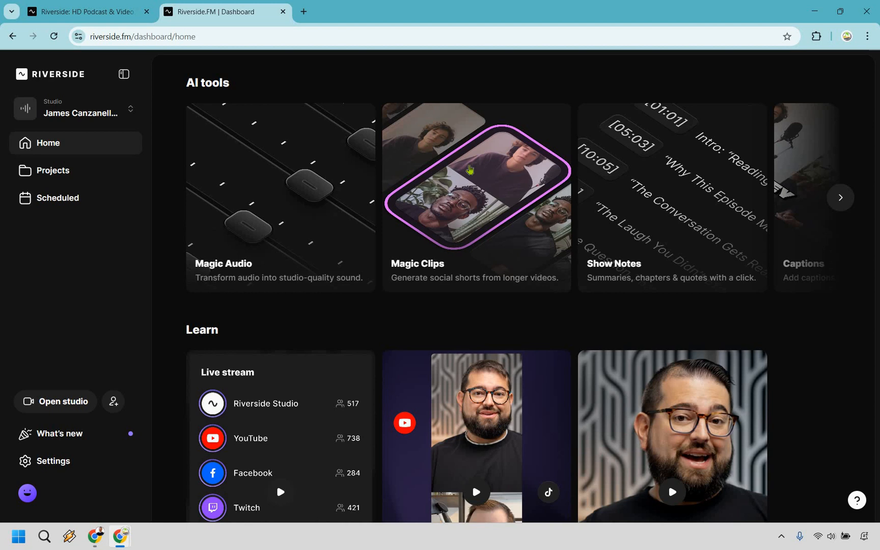
{"action": "mouse_move", "coordinate": [844, 204]}
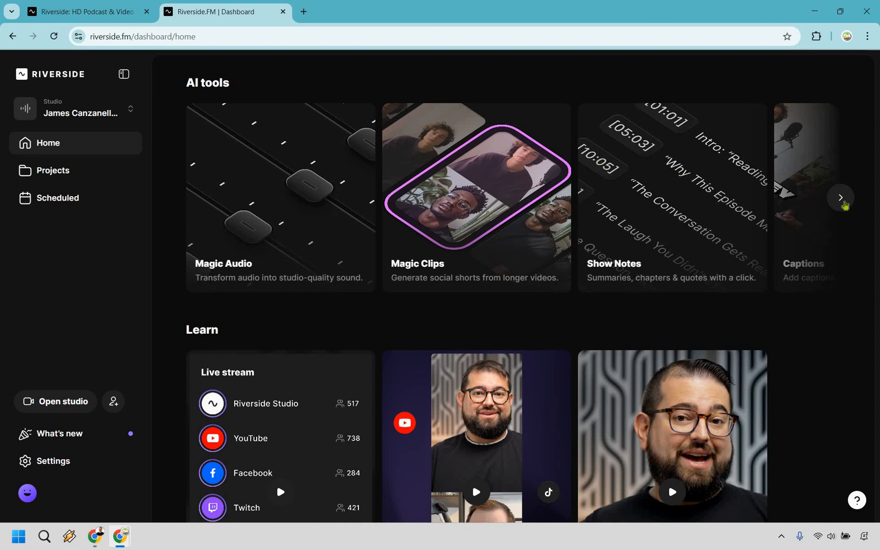
Advance the AI tools carousel twice and open the AI Voice text-to-speech tool
{"action": "left_click", "coordinate": [840, 198]}
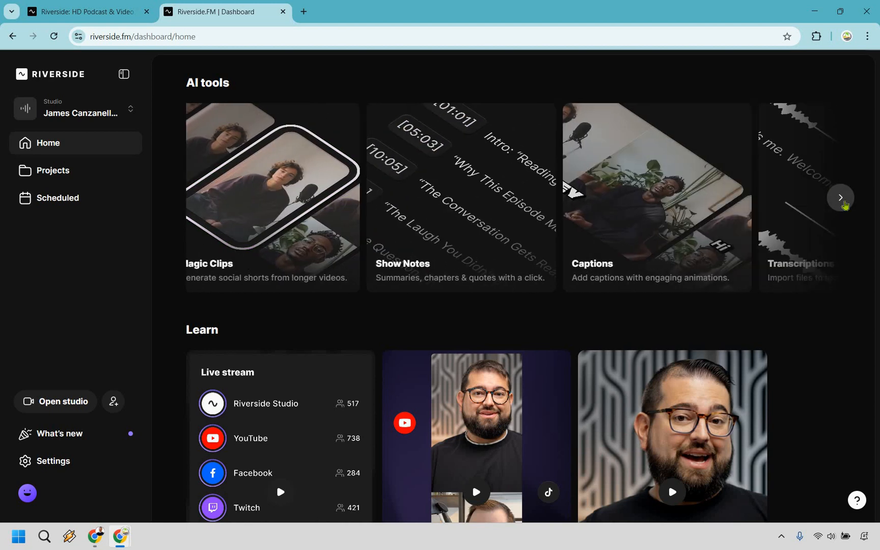
{"action": "left_click", "coordinate": [840, 197]}
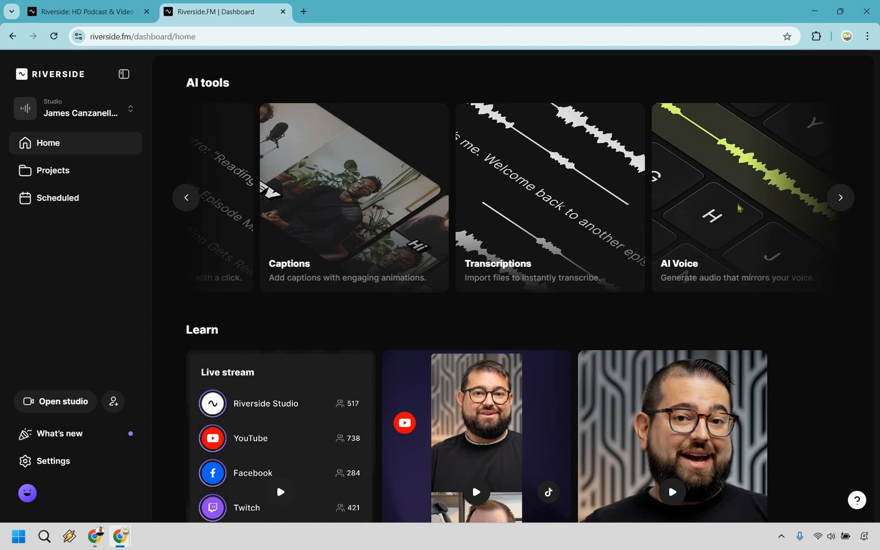
{"action": "left_click", "coordinate": [736, 196]}
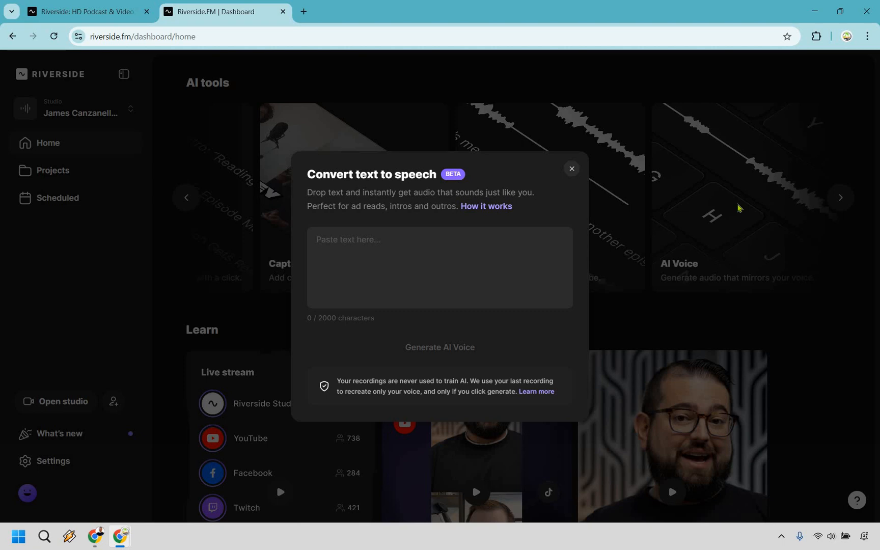
{"action": "mouse_move", "coordinate": [722, 325]}
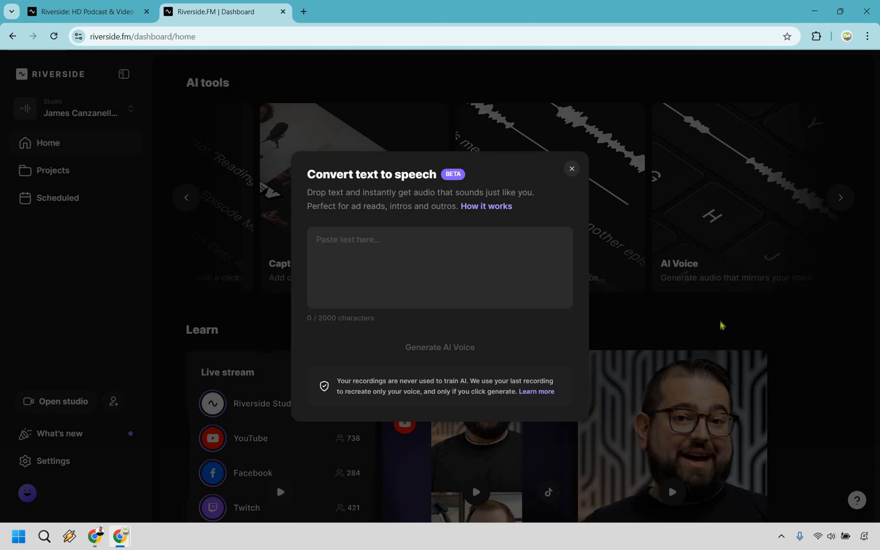
{"action": "mouse_move", "coordinate": [572, 391]}
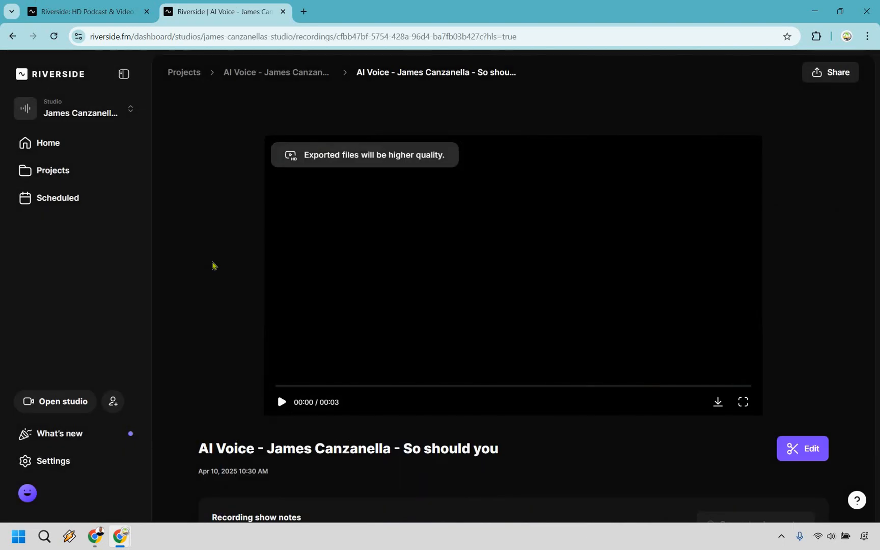
{"action": "mouse_move", "coordinate": [368, 245]}
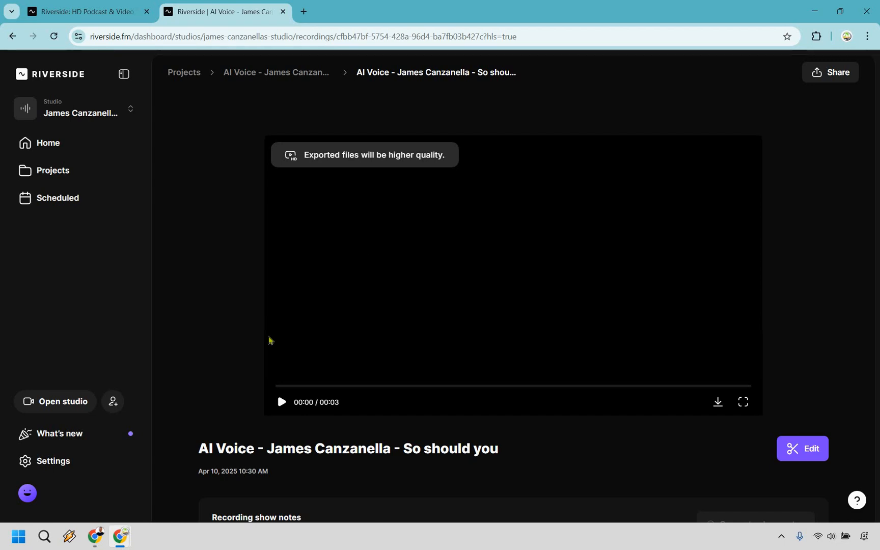
Play the 'So should you' AI Voice recording and scroll to its show notes and files
{"action": "left_click", "coordinate": [280, 408]}
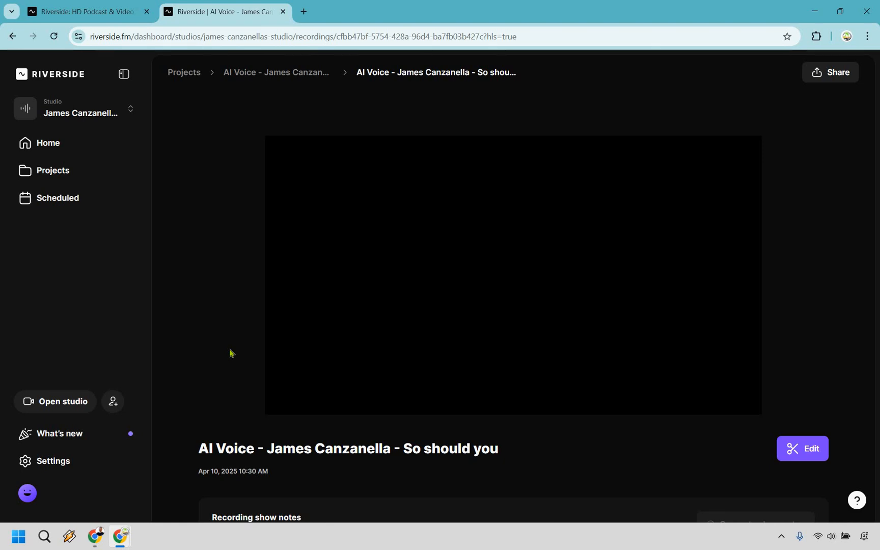
{"action": "scroll", "scroll_direction": "down", "scroll_amount": 3}
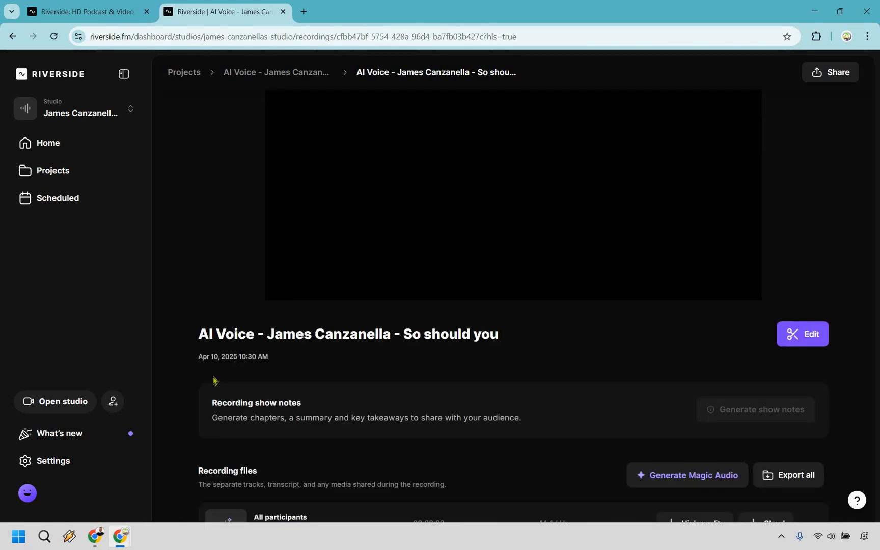
{"action": "mouse_move", "coordinate": [295, 384]}
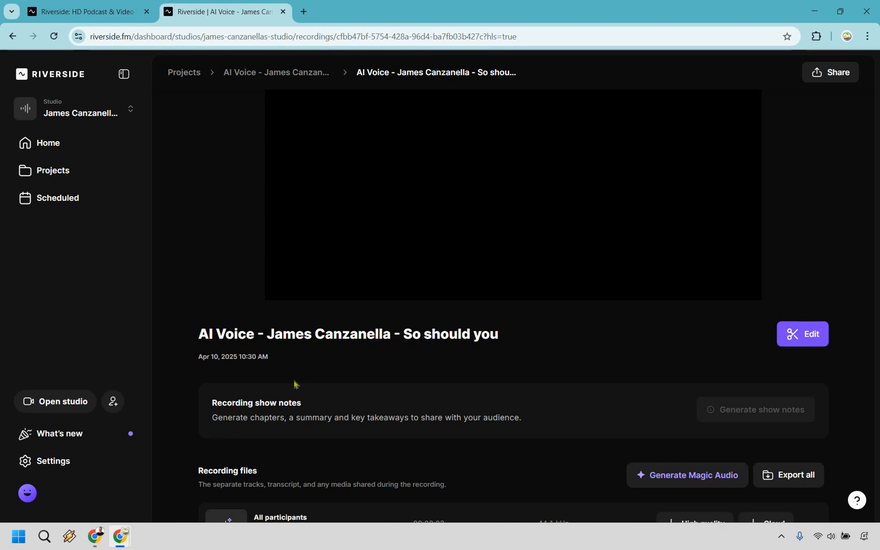
{"action": "mouse_move", "coordinate": [260, 369]}
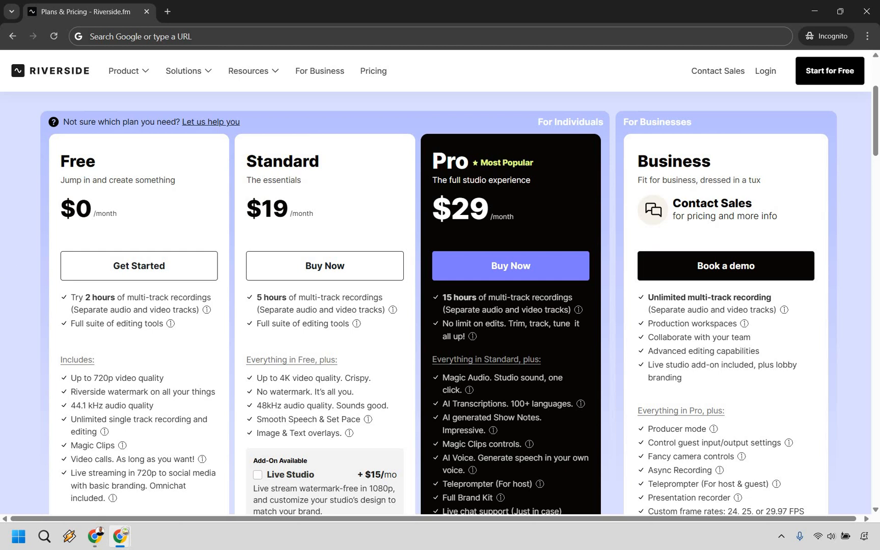
Scroll through the pricing page comparing Free, Standard $19, Pro $29 and Business plans
{"action": "scroll", "scroll_direction": "down", "scroll_amount": 3}
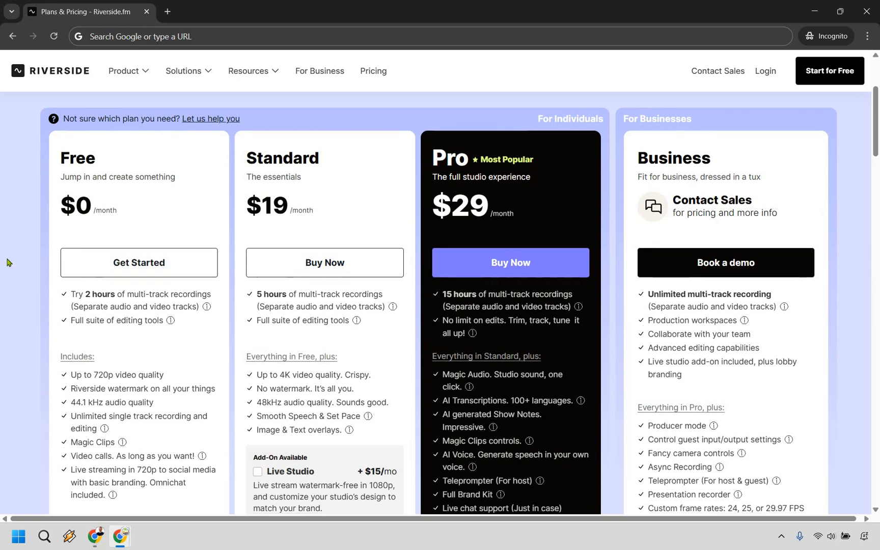
{"action": "scroll", "scroll_direction": "down", "scroll_amount": 3}
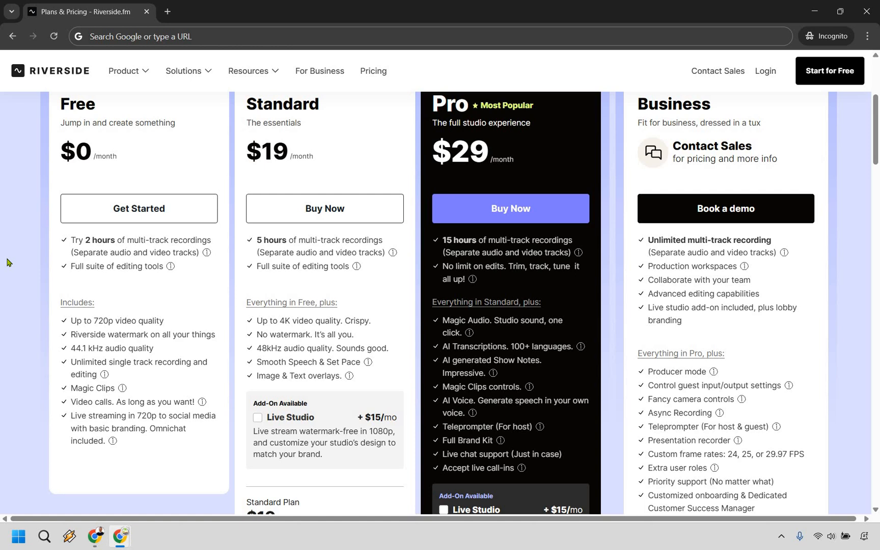
{"action": "mouse_move", "coordinate": [109, 317]}
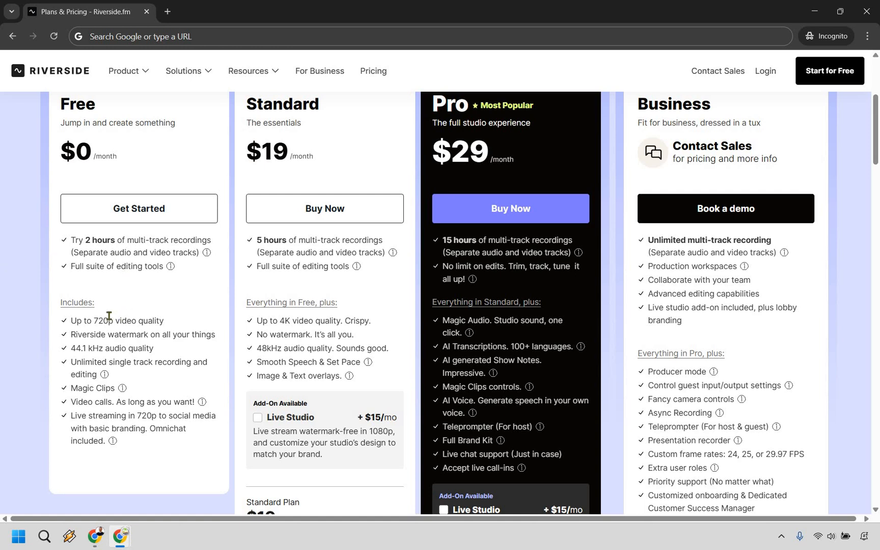
{"action": "mouse_move", "coordinate": [72, 339]}
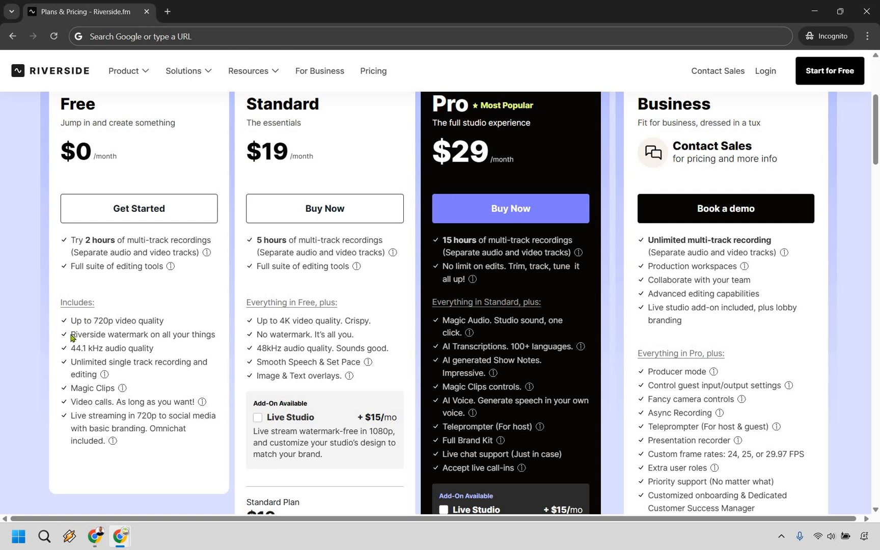
{"action": "mouse_move", "coordinate": [139, 345]}
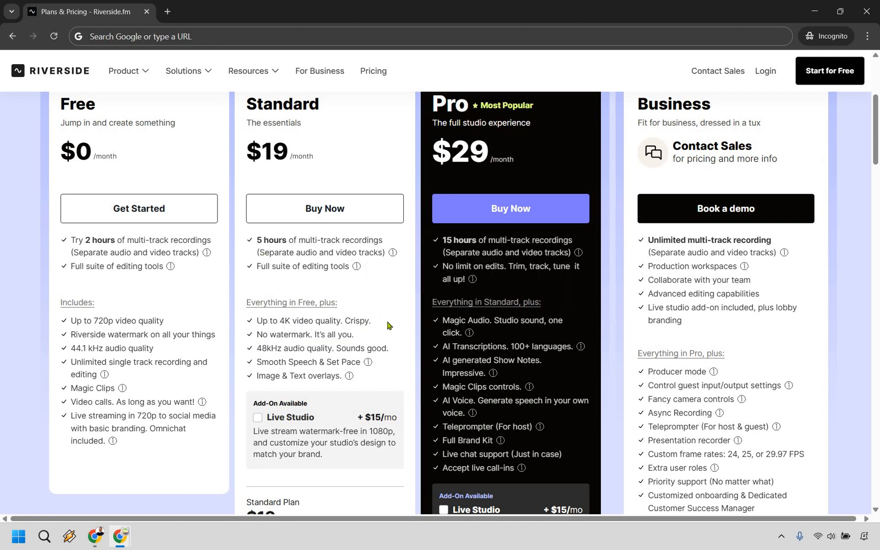
{"action": "mouse_move", "coordinate": [247, 445]}
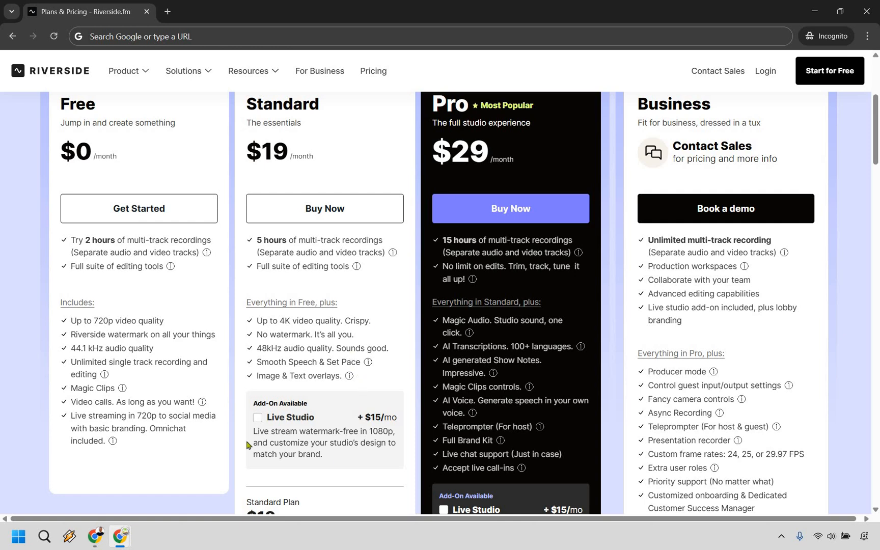
{"action": "scroll", "scroll_direction": "down", "scroll_amount": 3}
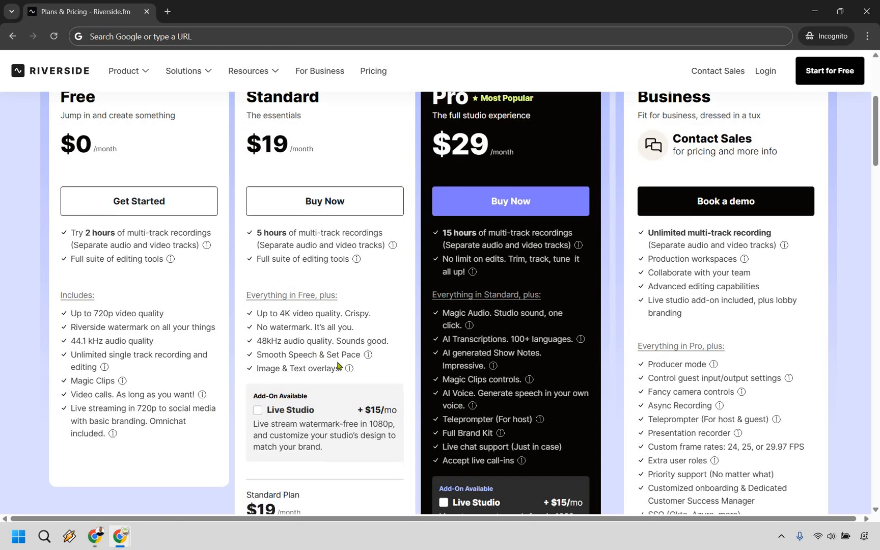
{"action": "scroll", "scroll_direction": "down", "scroll_amount": 3}
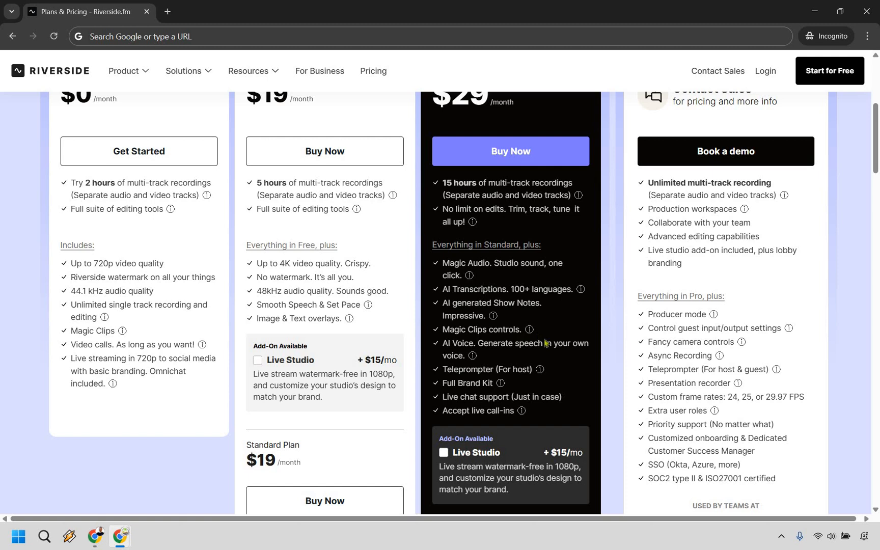